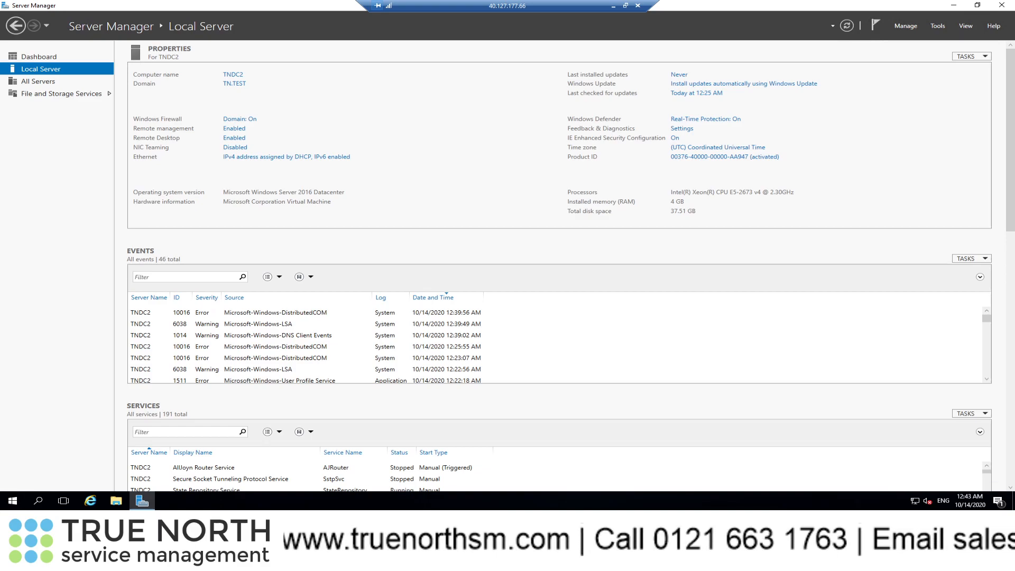
{"action": "mouse_move", "coordinate": [736, 97]}
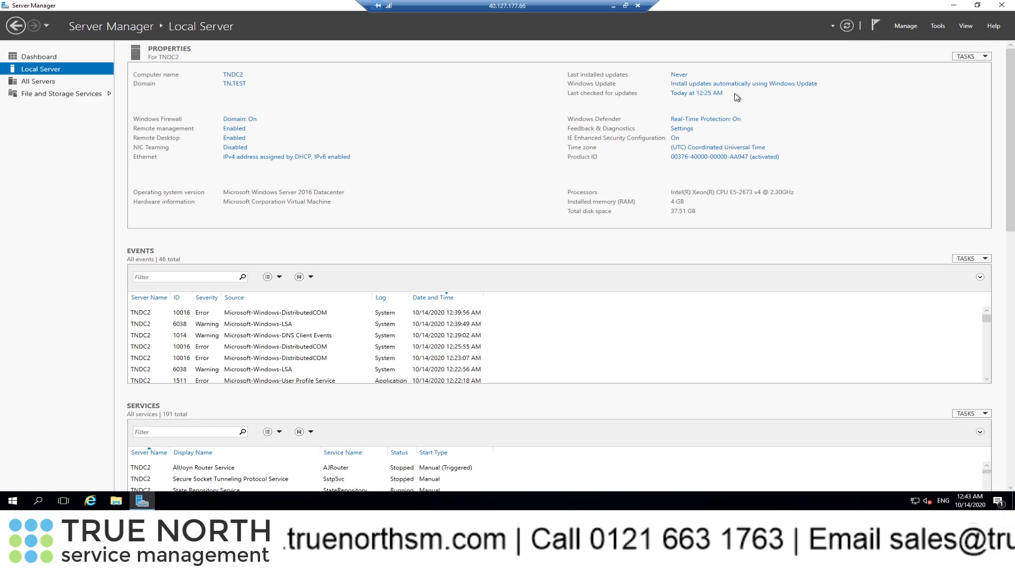
{"action": "mouse_move", "coordinate": [386, 219]}
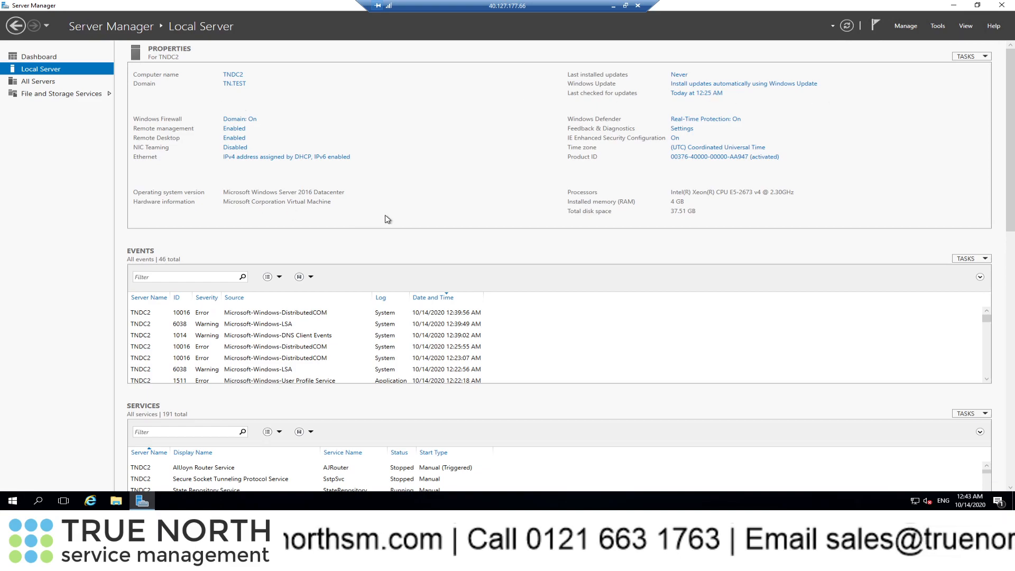
{"action": "mouse_move", "coordinate": [511, 184]}
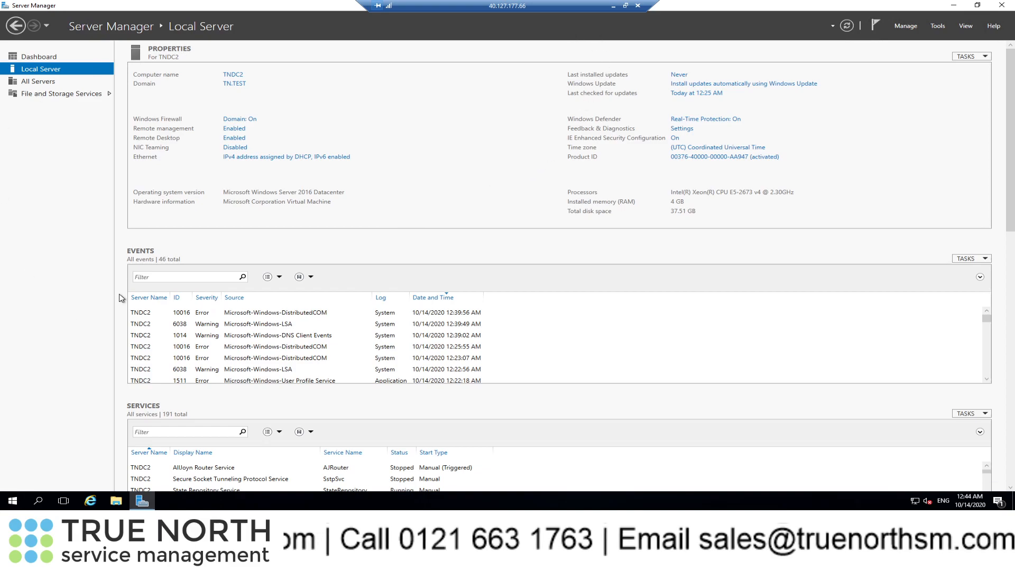
{"action": "mouse_move", "coordinate": [311, 275]}
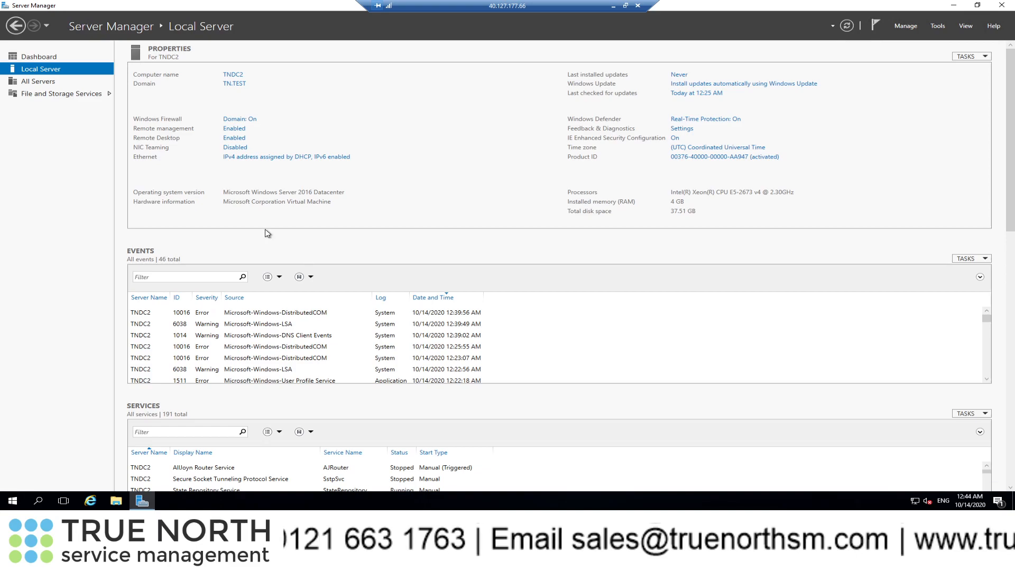
{"action": "mouse_move", "coordinate": [254, 162]}
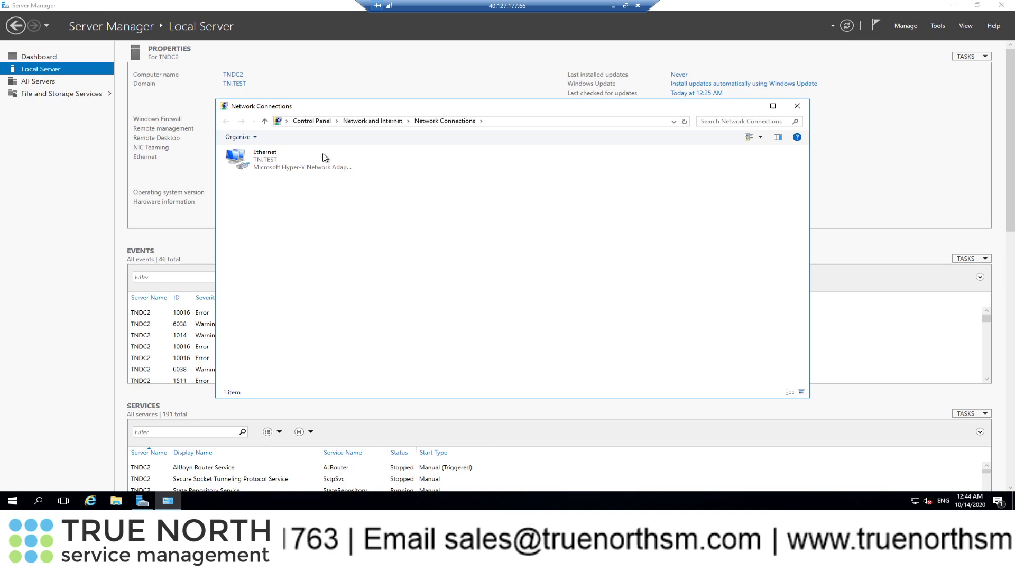
Step: Confirm the Ethernet adapter's IPv4 settings are automatic and close the status and properties dialogs
{"action": "double_click", "coordinate": [266, 158]}
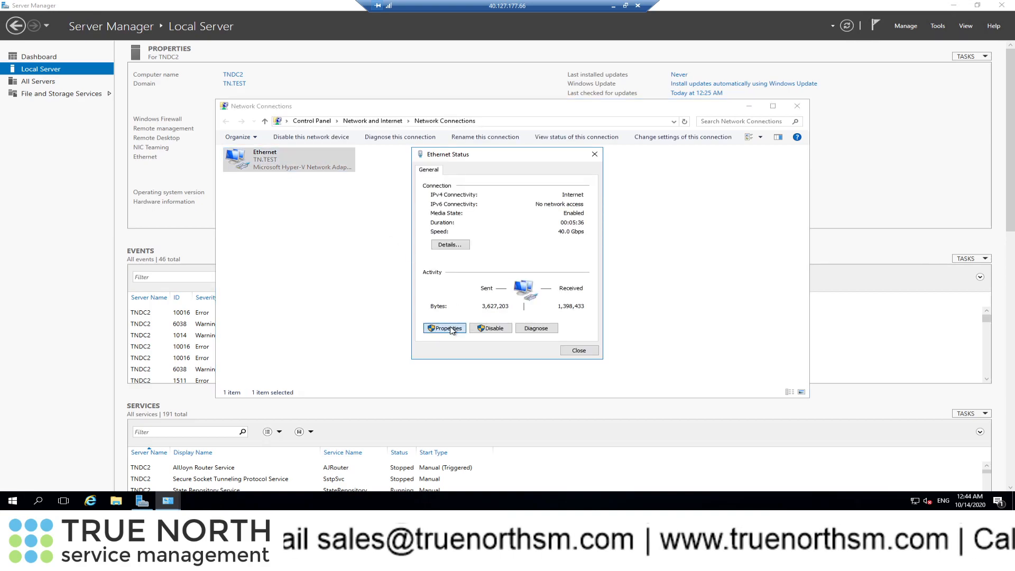
{"action": "left_click", "coordinate": [444, 329]}
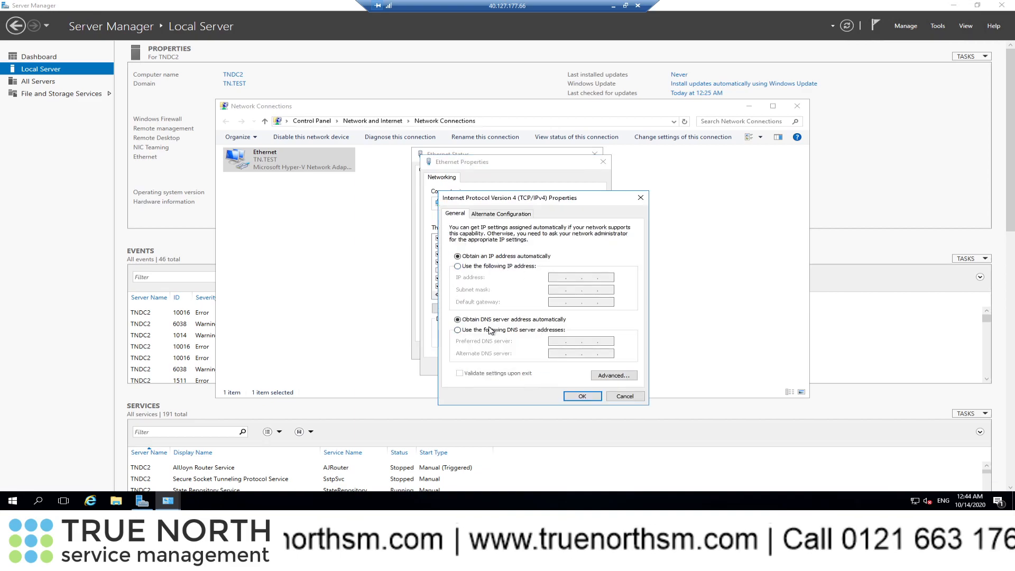
{"action": "left_click", "coordinate": [625, 396]}
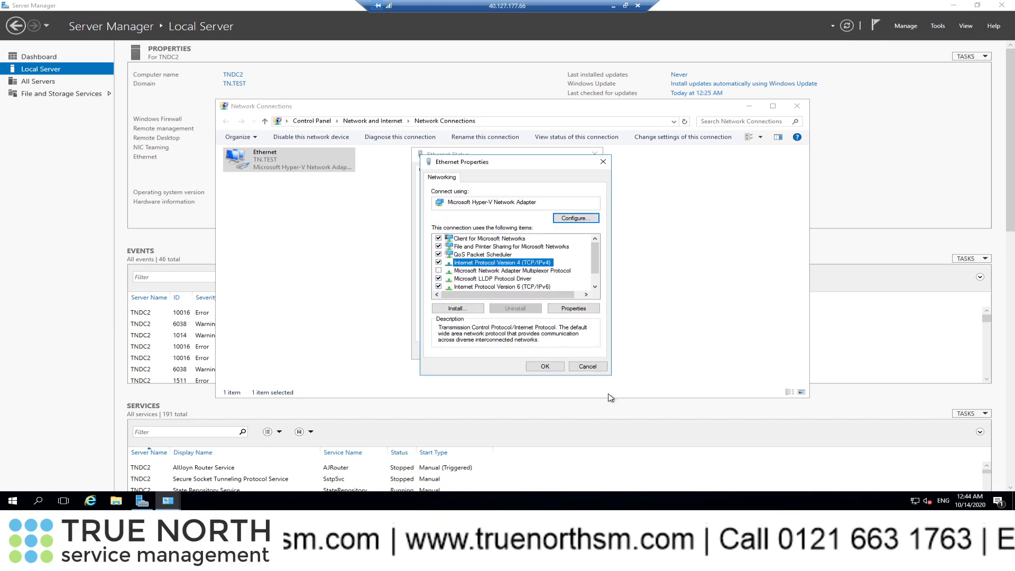
{"action": "left_click", "coordinate": [587, 366]}
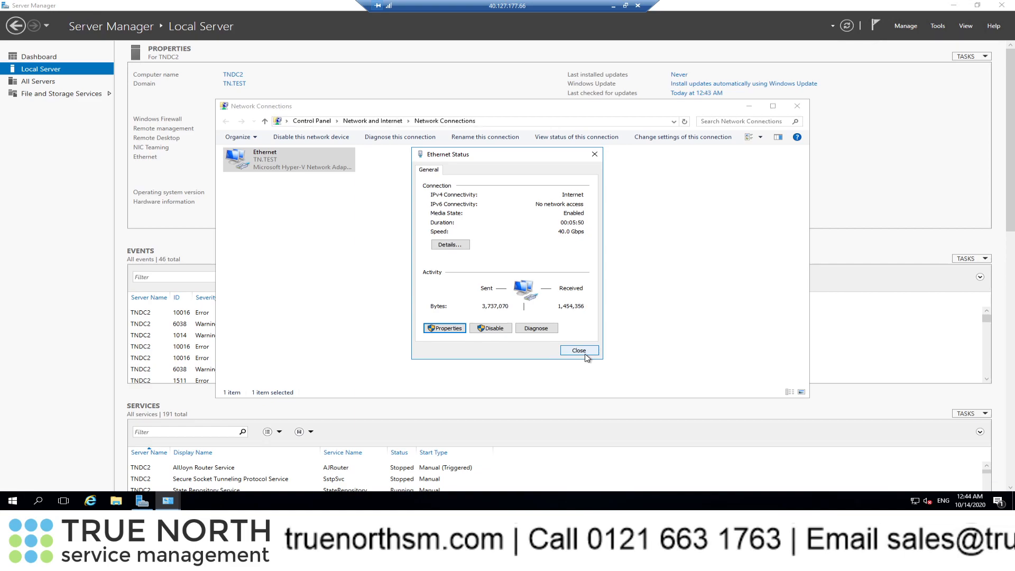
{"action": "left_click", "coordinate": [579, 350]}
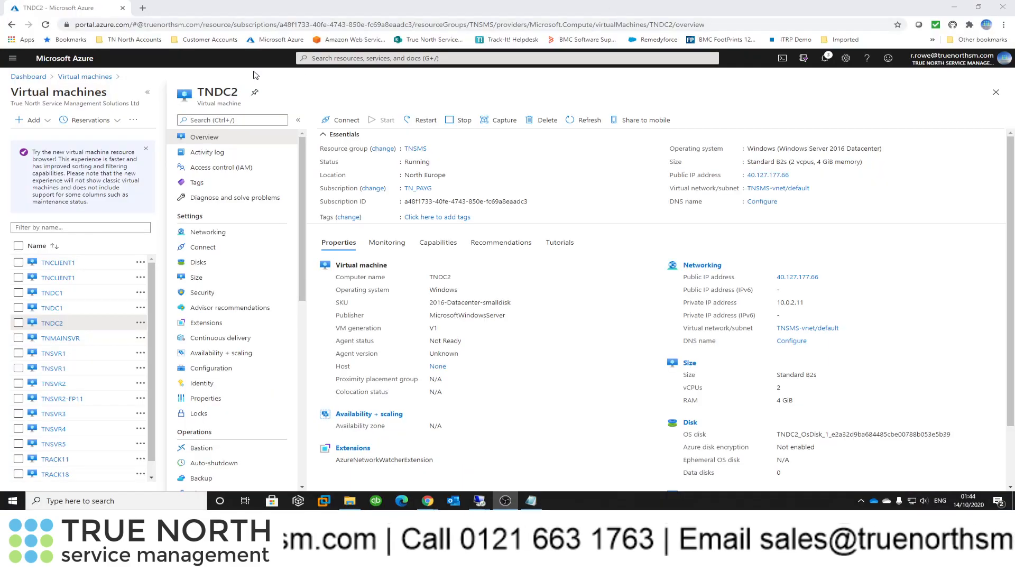
{"action": "mouse_move", "coordinate": [74, 80]}
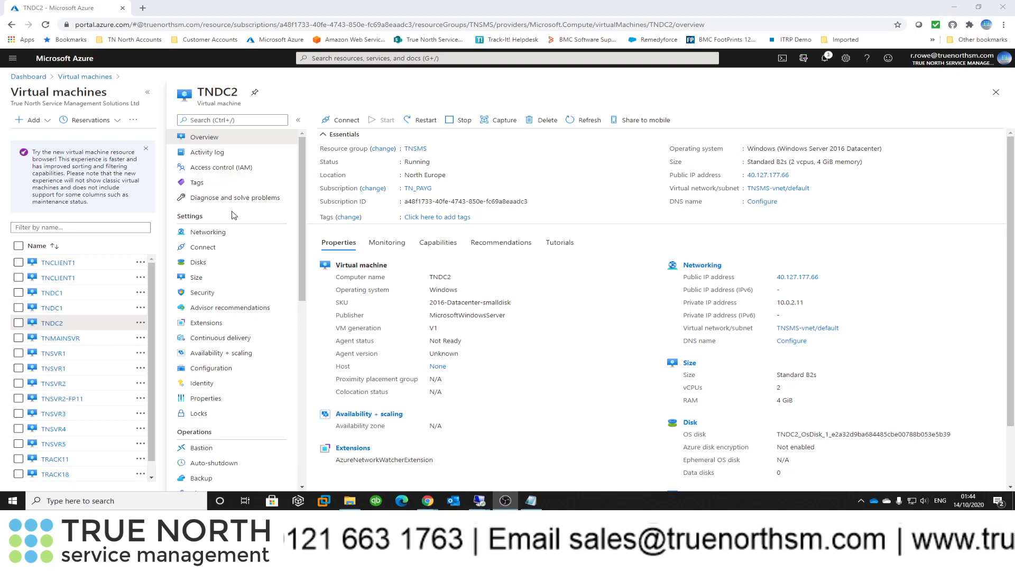
Step: Review interface tndc2597's inherited DNS servers and dynamic IP 10.0.2.11, then return to the VM list
{"action": "left_click", "coordinate": [207, 232]}
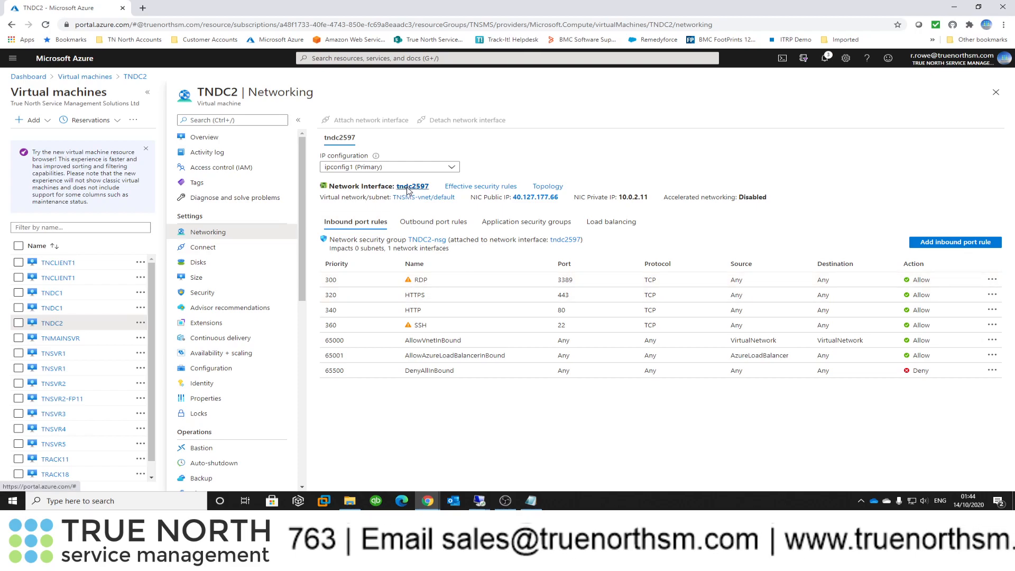
{"action": "left_click", "coordinate": [412, 186]}
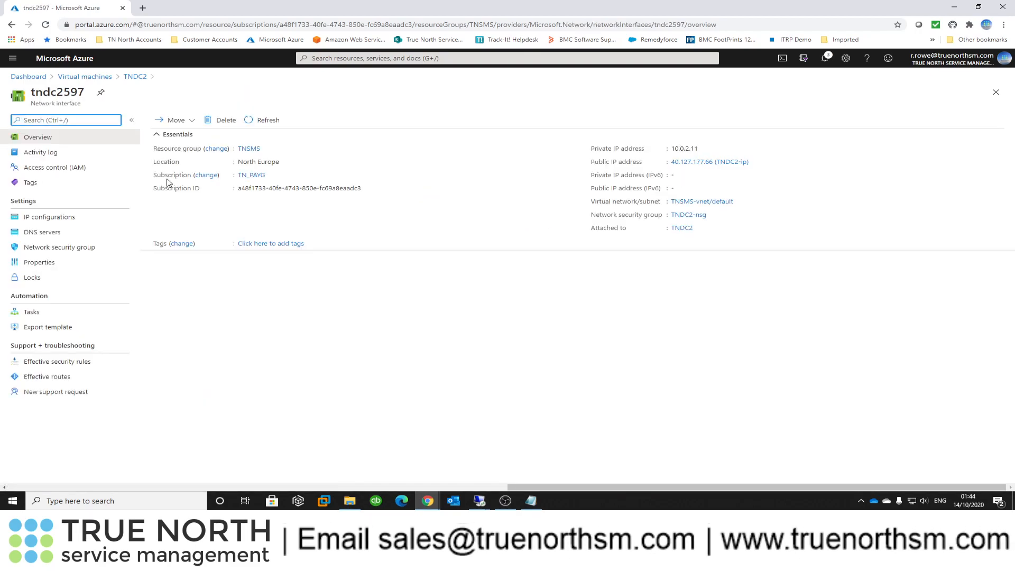
{"action": "left_click", "coordinate": [41, 232]}
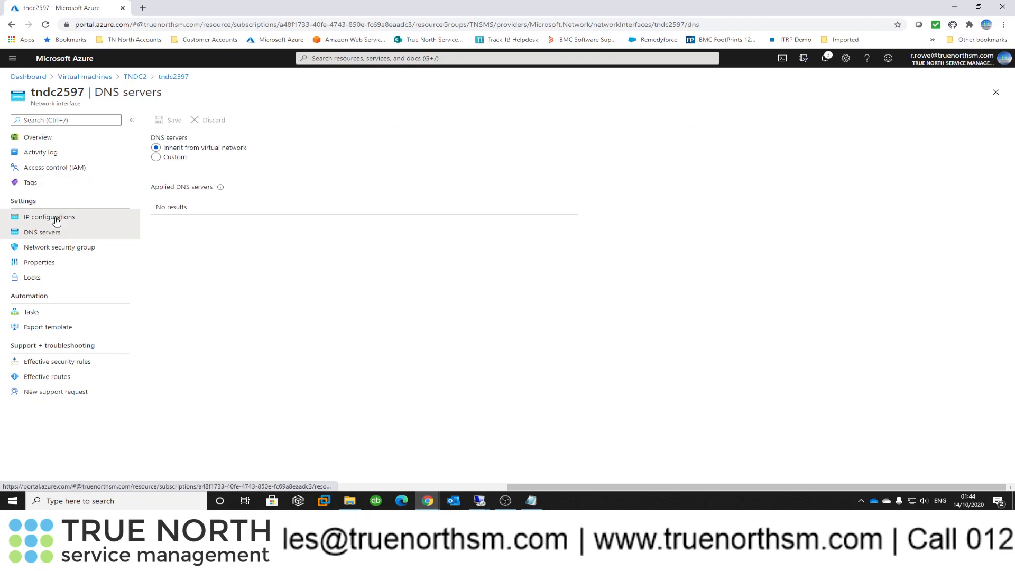
{"action": "left_click", "coordinate": [49, 216]}
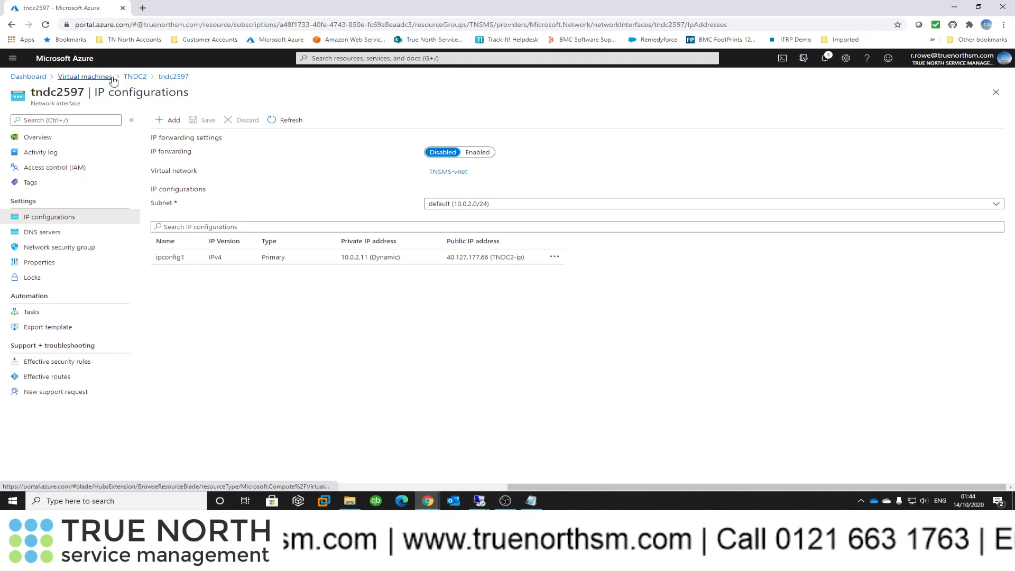
{"action": "left_click", "coordinate": [135, 76]}
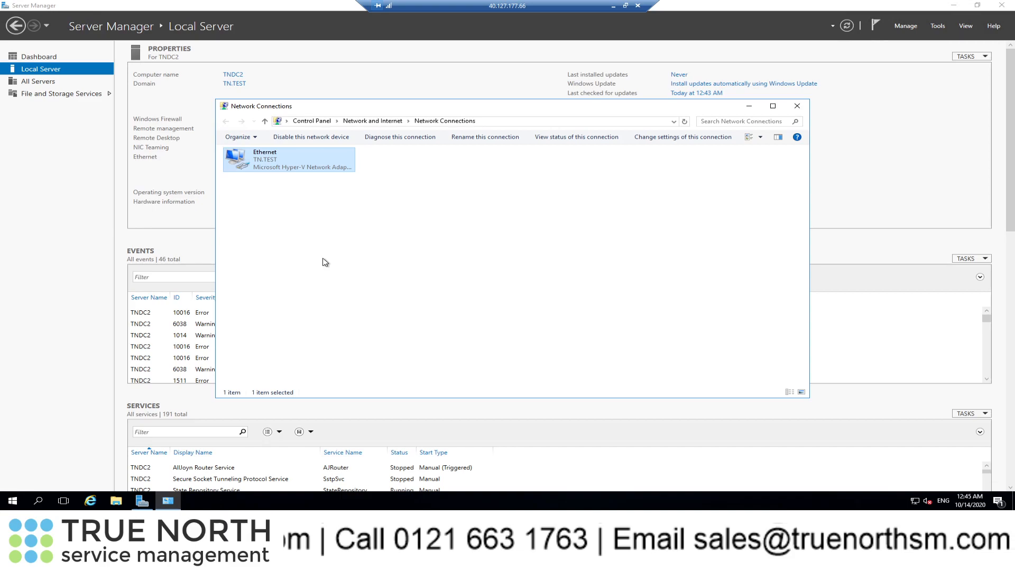
{"action": "mouse_move", "coordinate": [261, 274]}
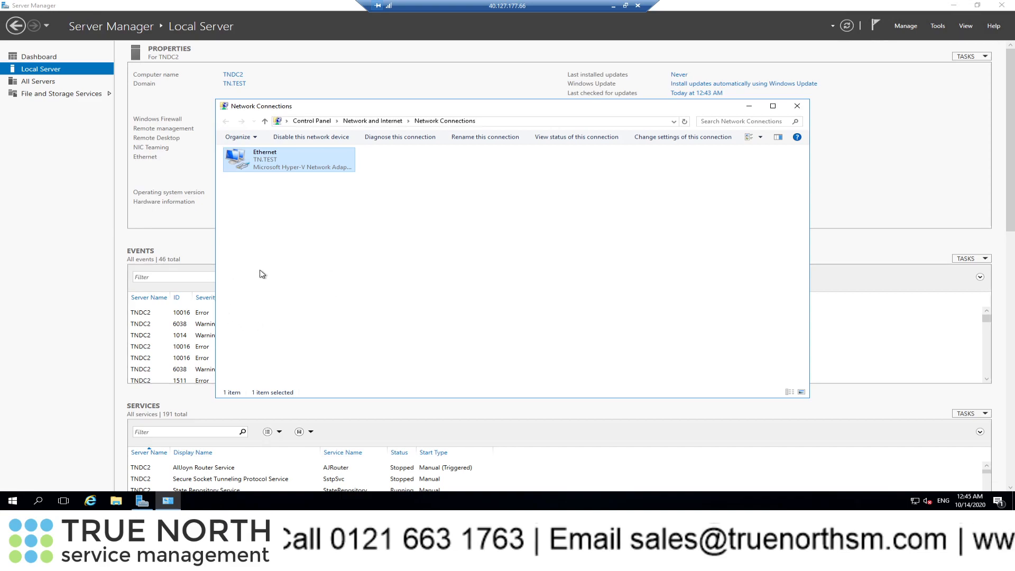
{"action": "mouse_move", "coordinate": [293, 168]}
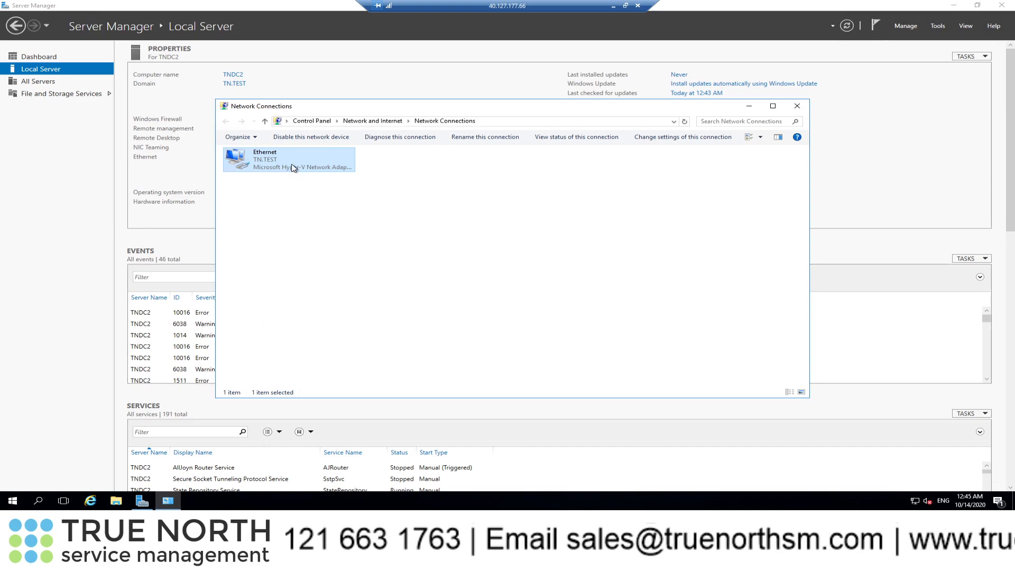
Step: Ping 10.0.2.10 from the Command Prompt to confirm the DNS server responds
{"action": "double_click", "coordinate": [293, 159]}
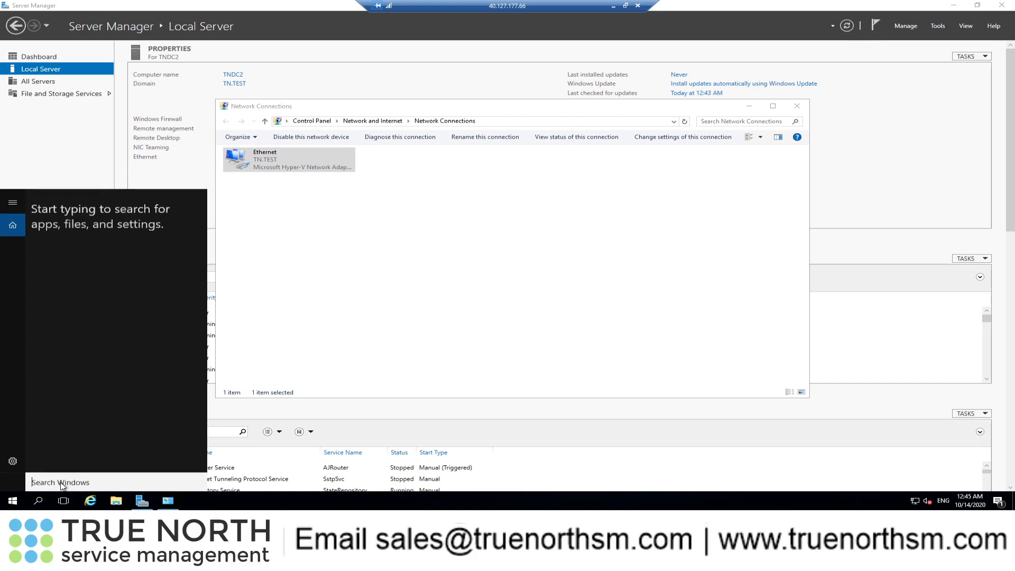
{"action": "type", "text": "d"}
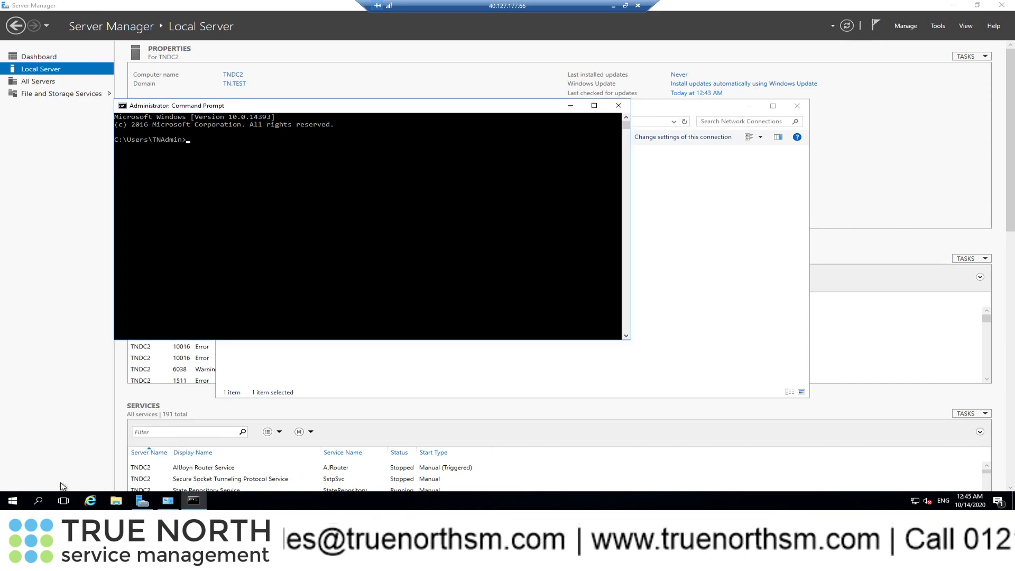
{"action": "type", "text": "ping"}
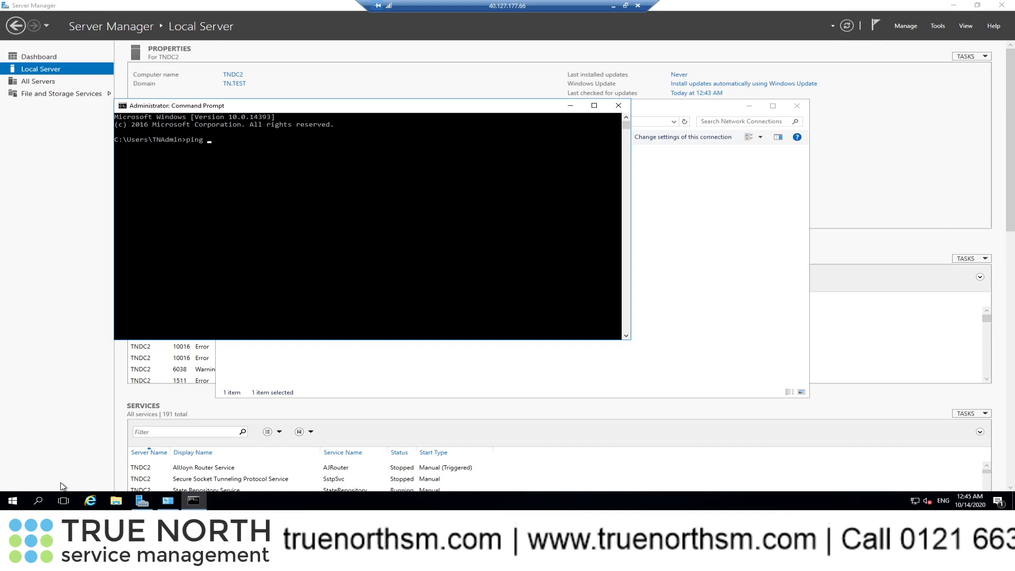
{"action": "type", "text": "10"}
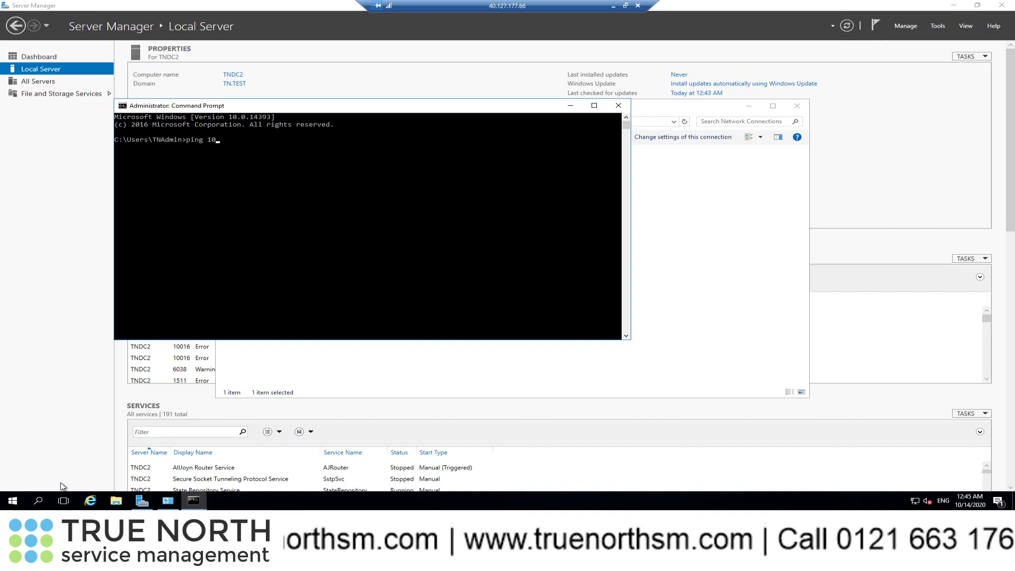
{"action": "type", "text": ".0.2"}
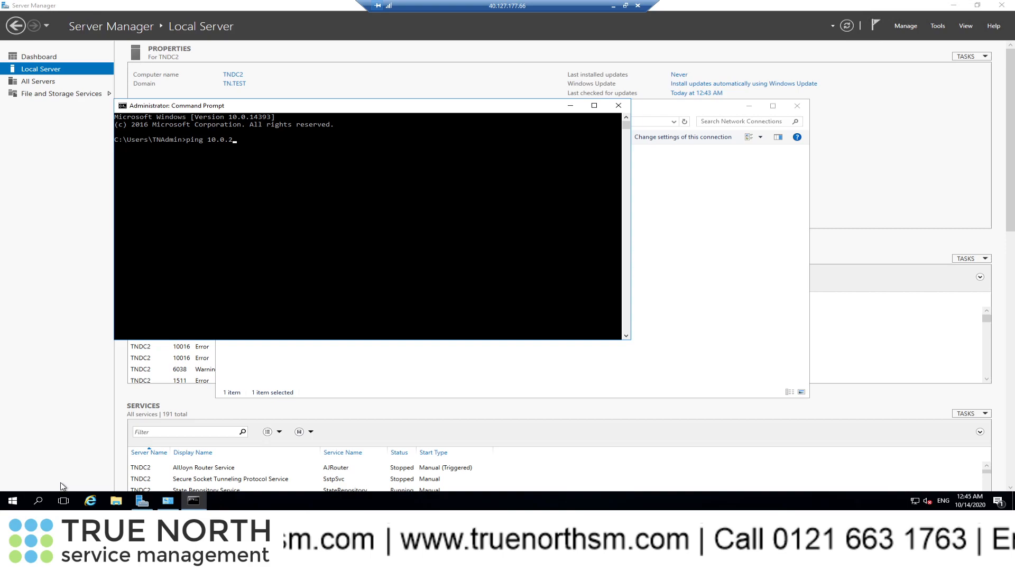
{"action": "type", "text": "10"}
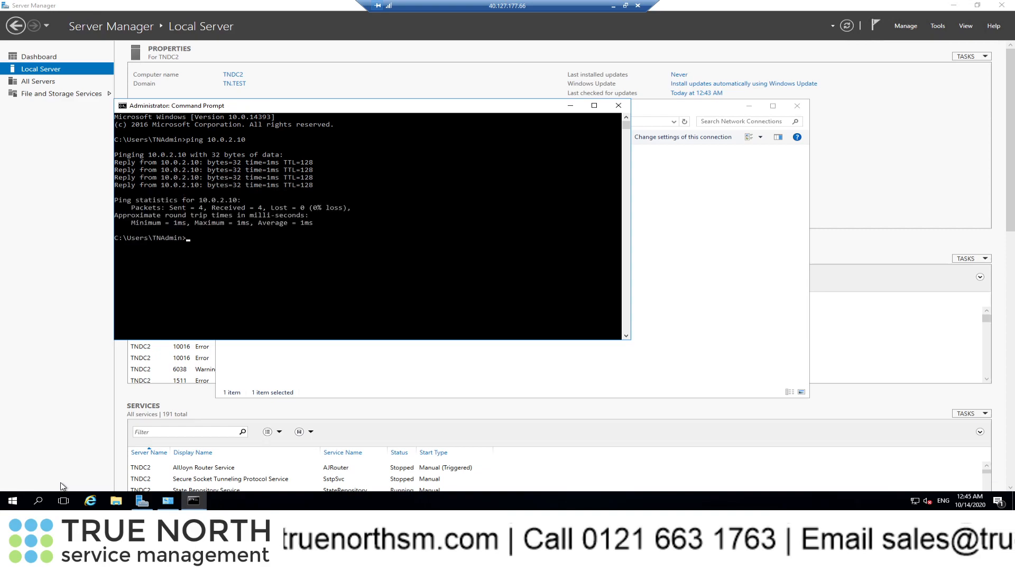
Step: Run ipconfig /all to list gateway 10.0.2.1 and DNS servers 10.0.2.4 and 10.0.2.10
{"action": "type", "text": "ip"}
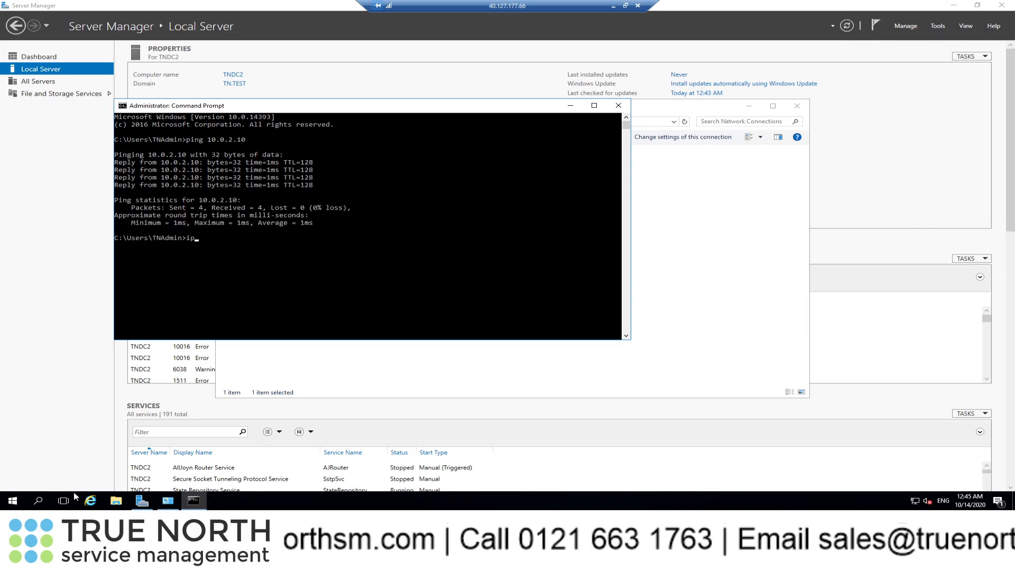
{"action": "type", "text": "config"}
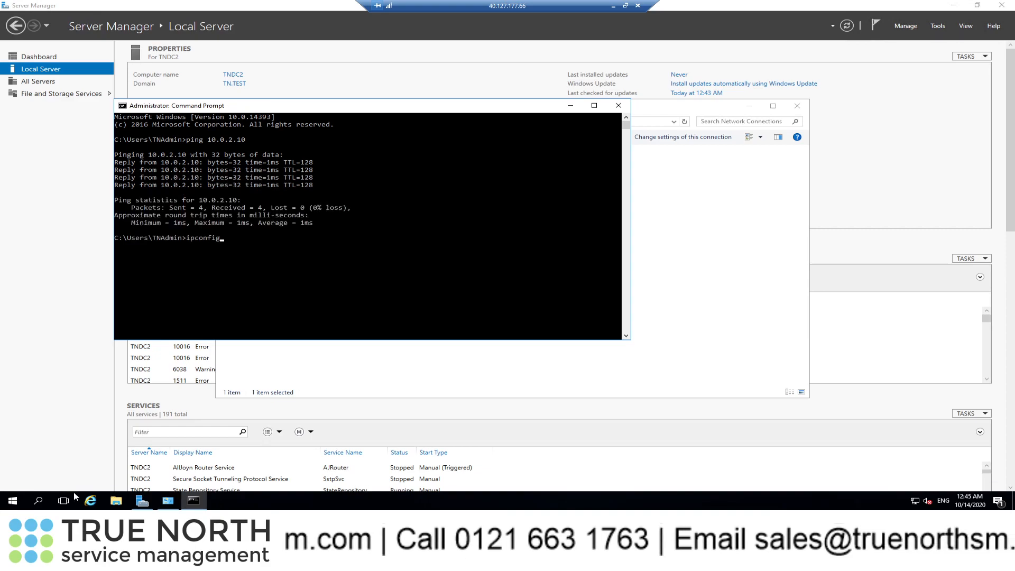
{"action": "type", "text": "/all"}
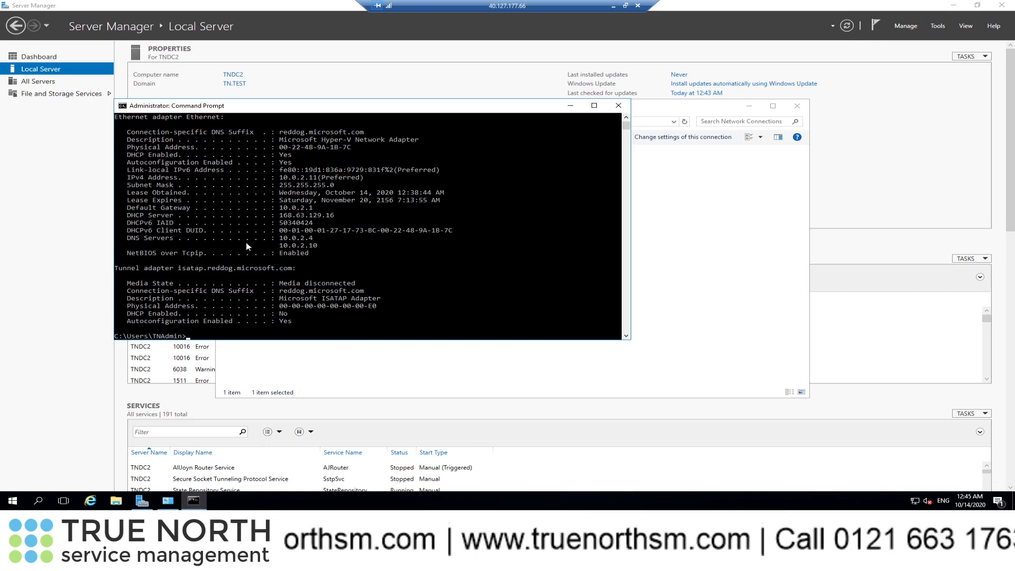
{"action": "mouse_move", "coordinate": [316, 245]}
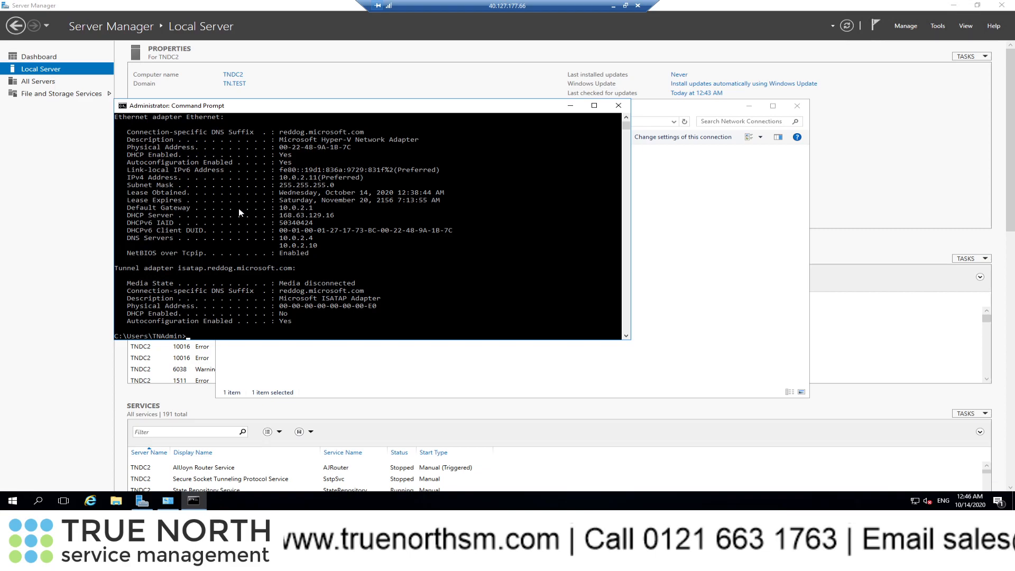
{"action": "mouse_move", "coordinate": [575, 233]}
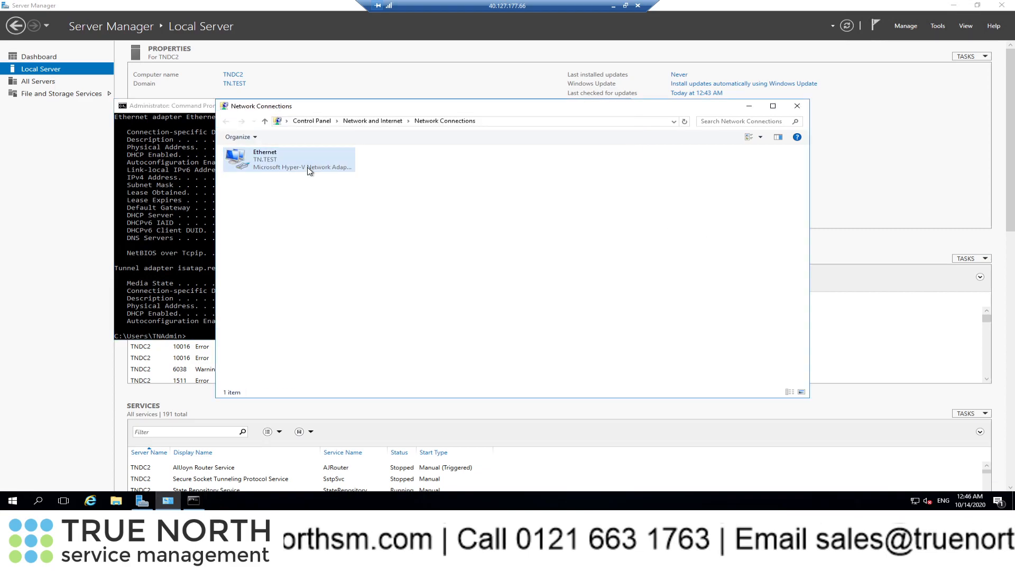
Step: Set the Ethernet adapter's preferred DNS server manually to 10.0.2.10 and confirm
{"action": "double_click", "coordinate": [287, 159]}
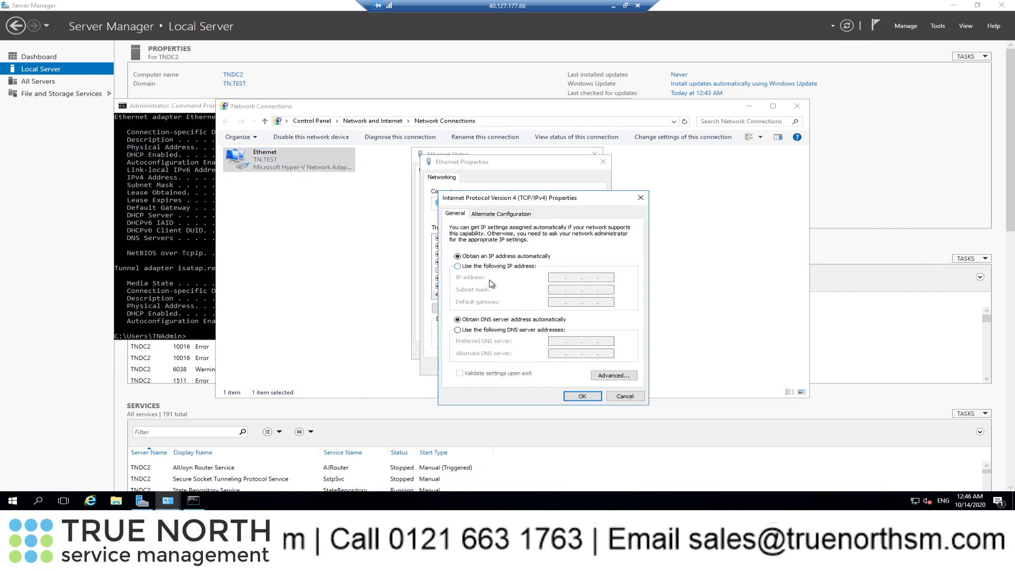
{"action": "mouse_move", "coordinate": [531, 310]}
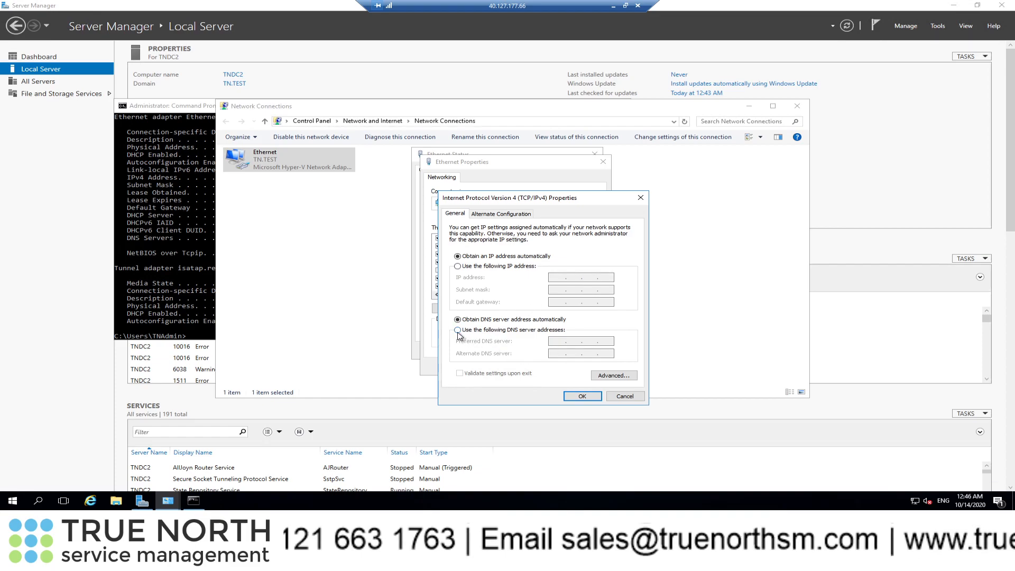
{"action": "left_click", "coordinate": [458, 330]}
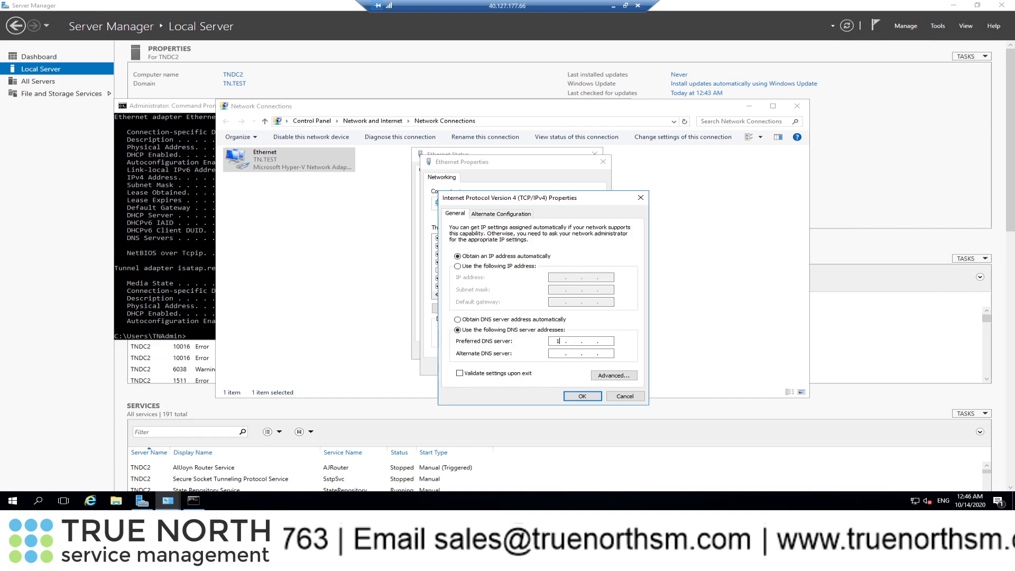
{"action": "type", "text": "0"}
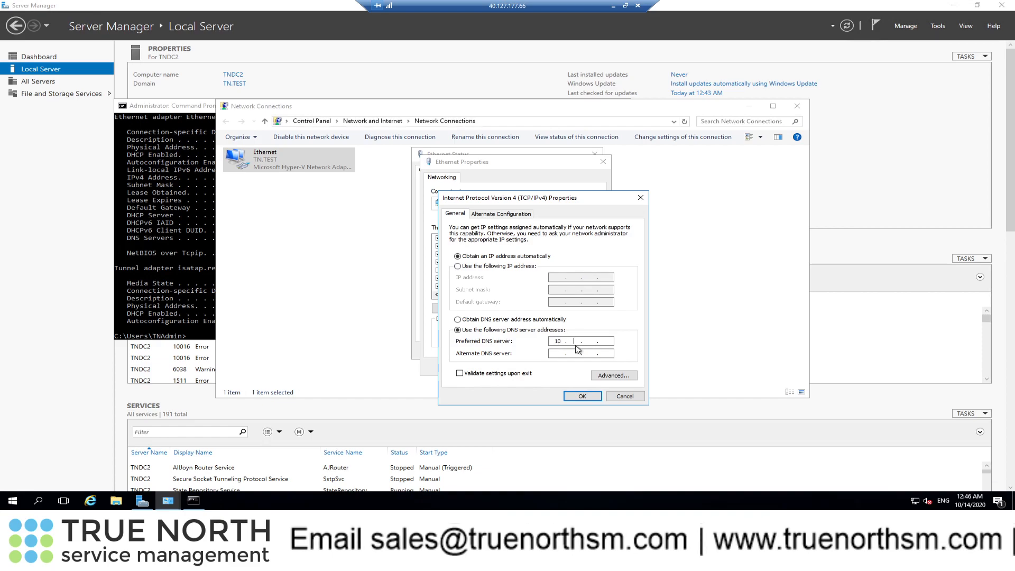
{"action": "type", "text": "0"}
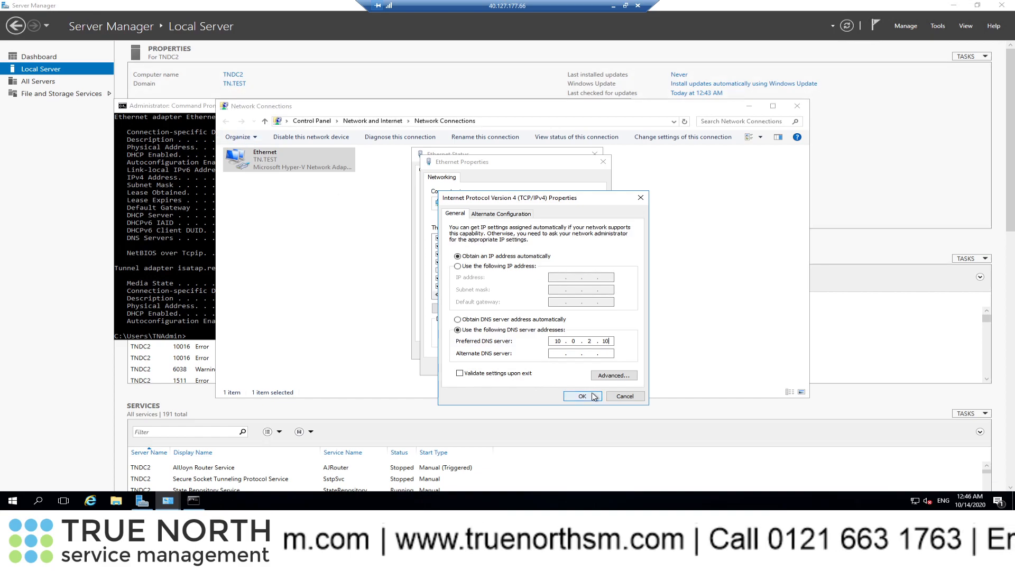
{"action": "left_click", "coordinate": [582, 396]}
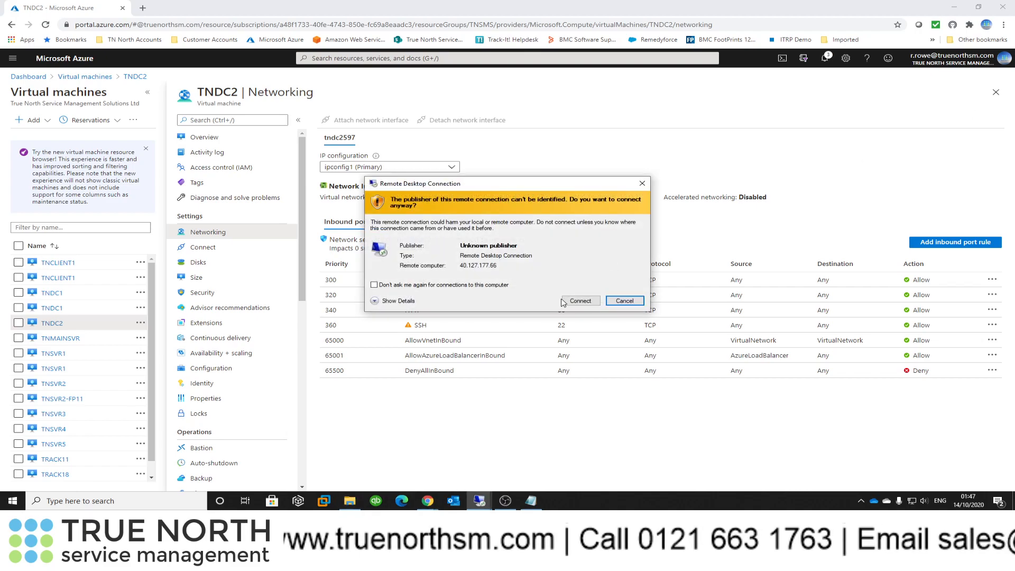
Step: Attempt the Remote Desktop connection to 40.127.177.66 and dismiss the can't-connect error
{"action": "left_click", "coordinate": [580, 300]}
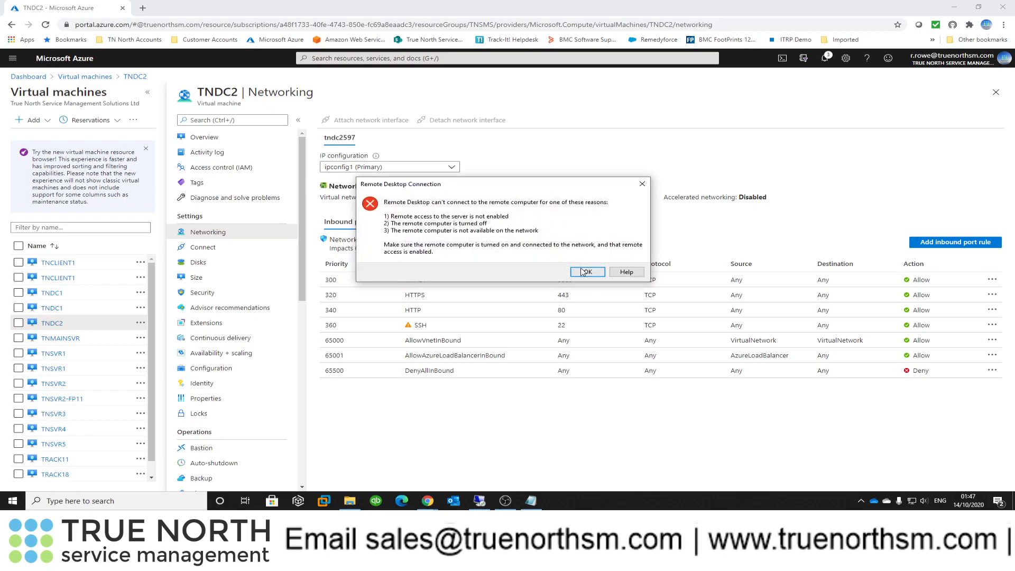
{"action": "left_click", "coordinate": [588, 272]}
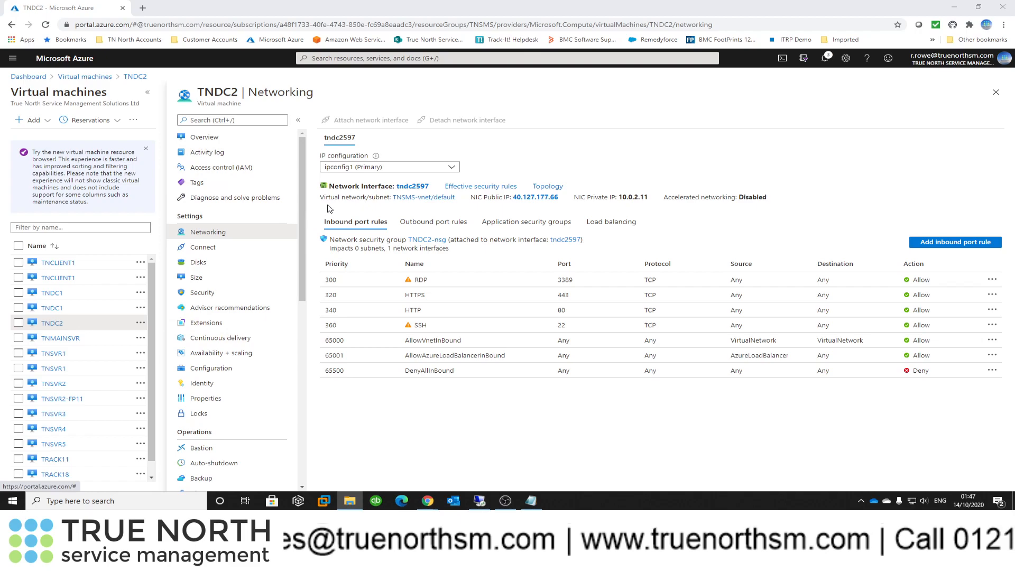
{"action": "mouse_move", "coordinate": [307, 223]}
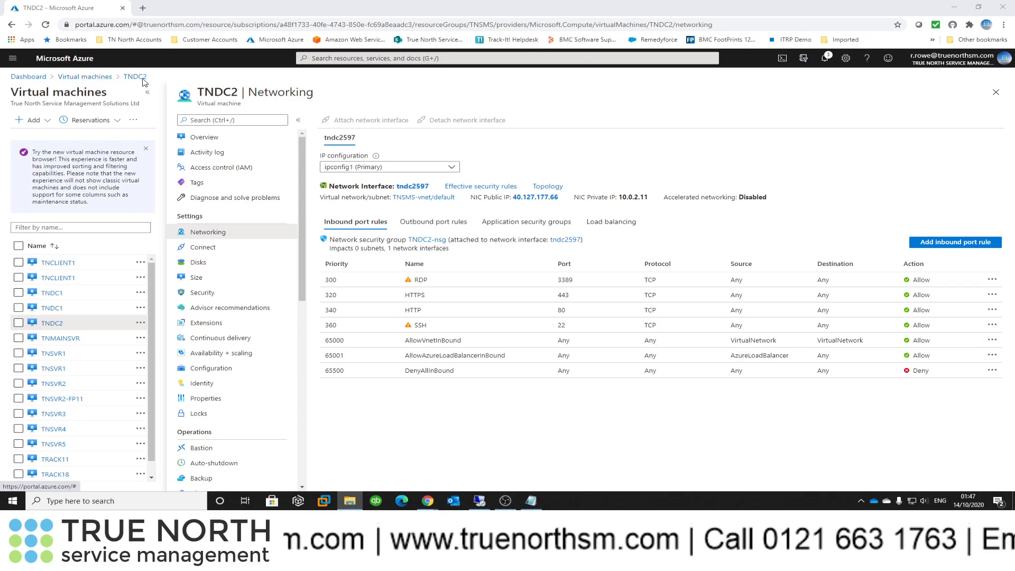
{"action": "mouse_move", "coordinate": [305, 203]}
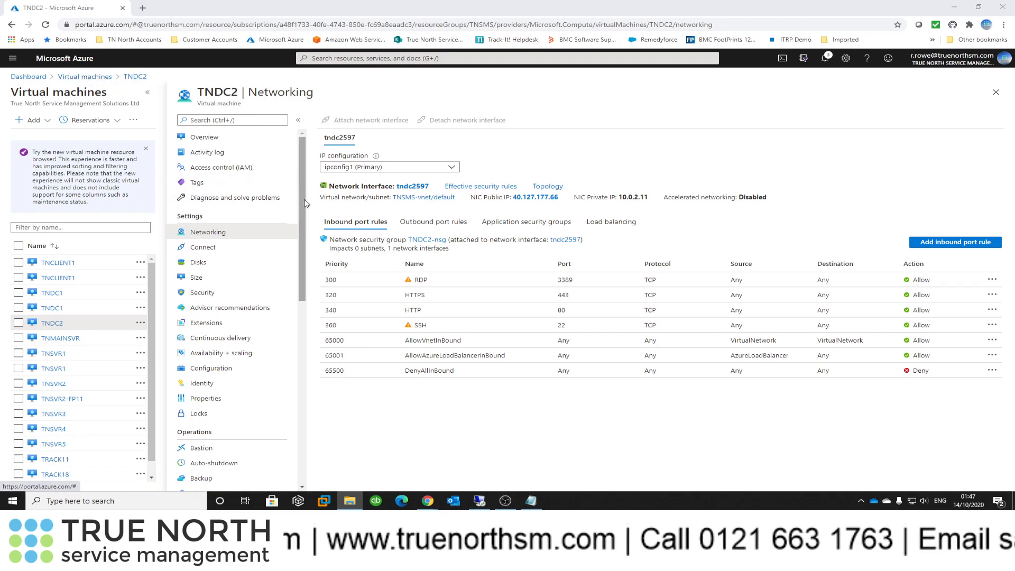
Step: Open Serial console under Support + troubleshooting for the TNDC2 VM
{"action": "scroll", "scroll_direction": "down", "scroll_amount": 3}
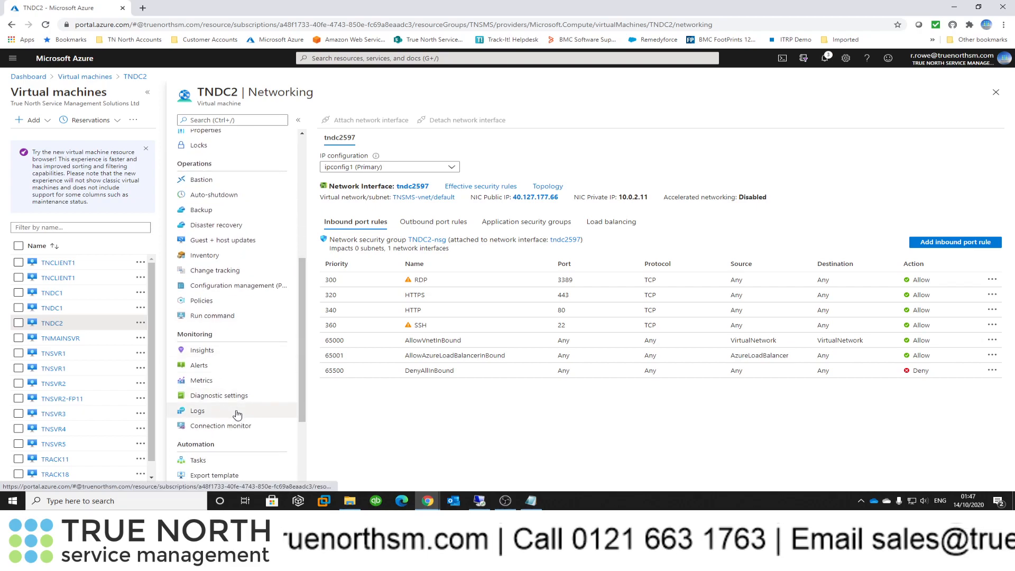
{"action": "scroll", "scroll_direction": "down", "scroll_amount": 3}
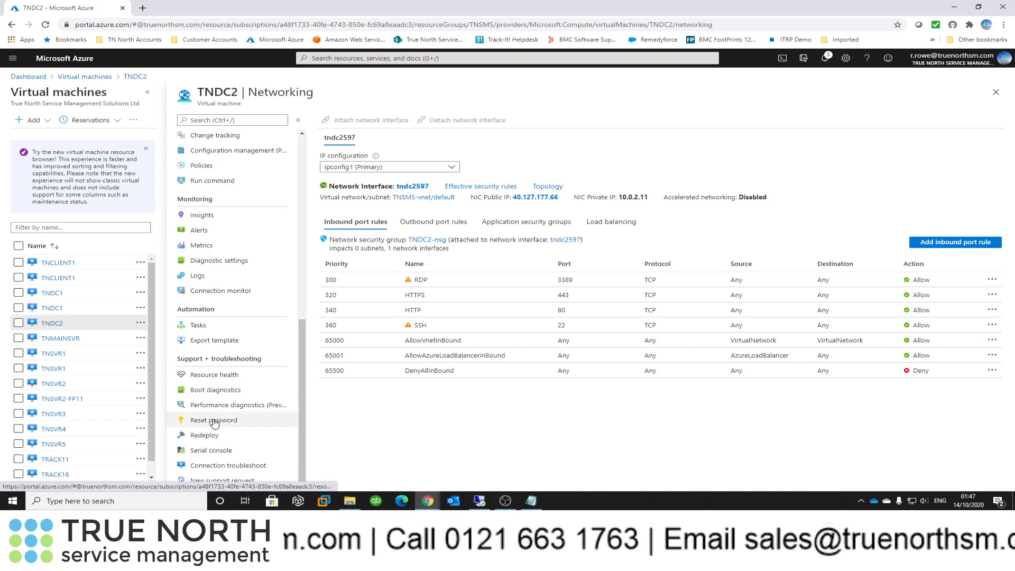
{"action": "left_click", "coordinate": [211, 450]}
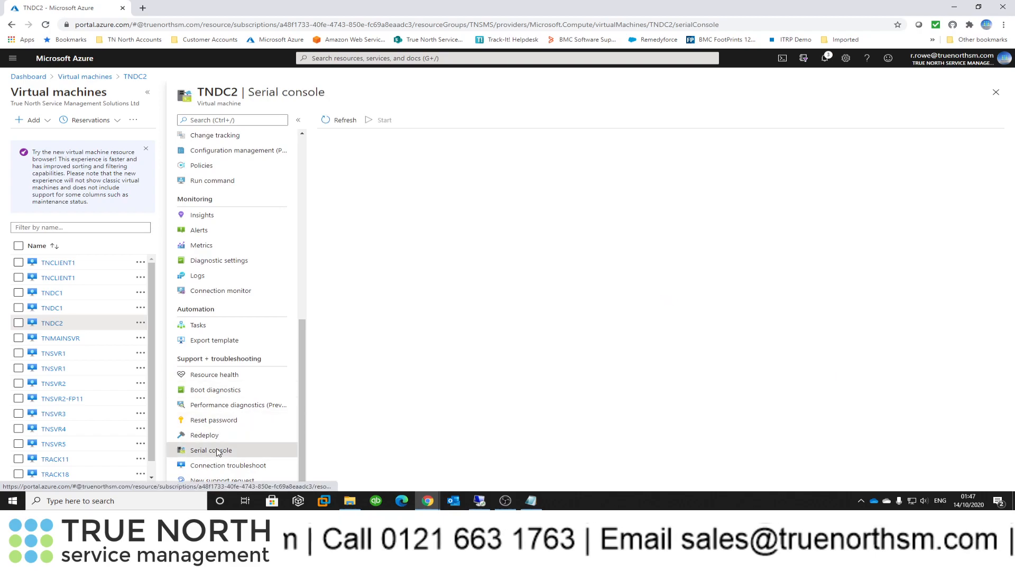
Step: Display the SAC help list with ? and begin entering cmd
{"action": "left_click", "coordinate": [211, 450]}
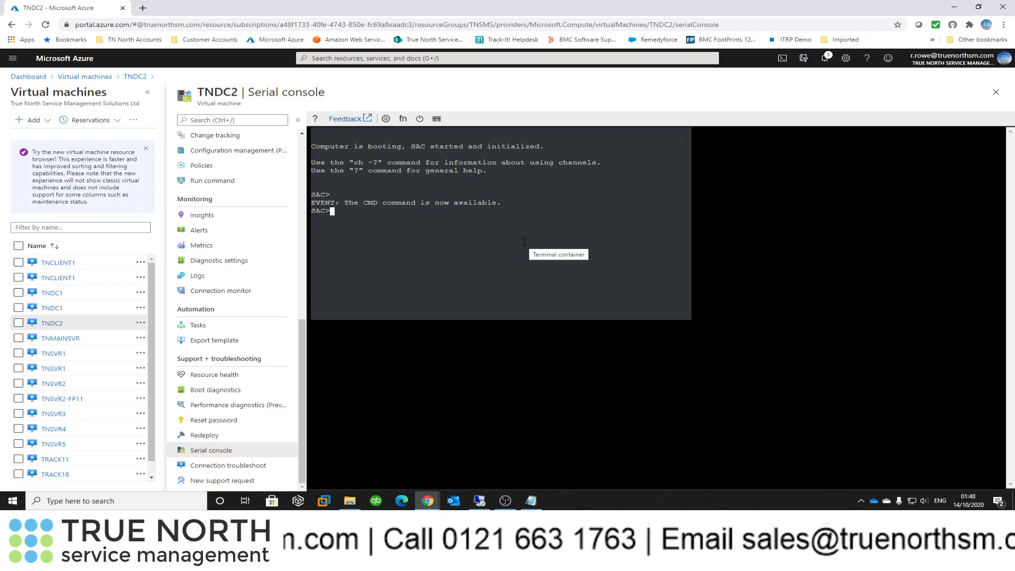
{"action": "type", "text": "?"}
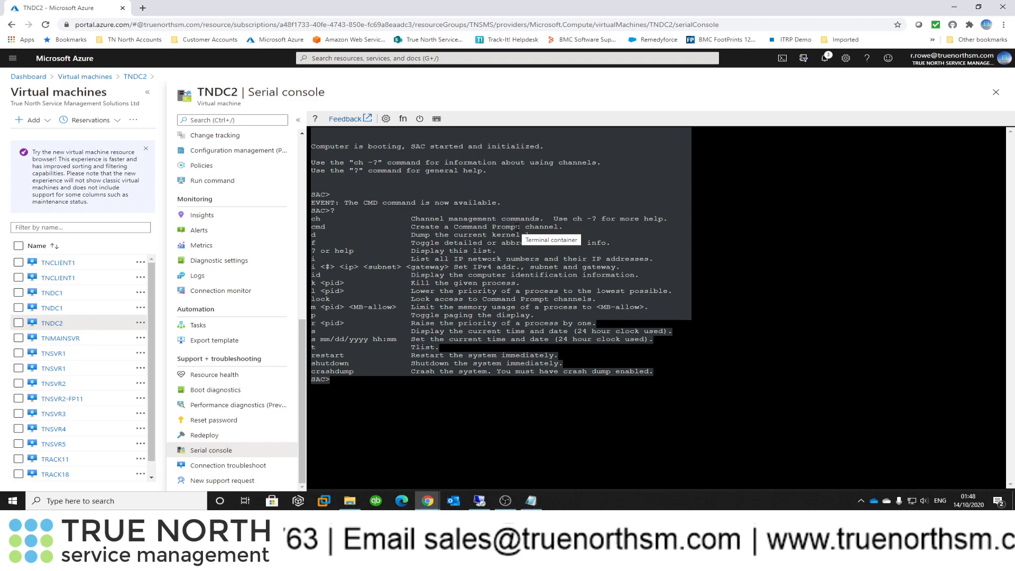
{"action": "type", "text": "cmd"}
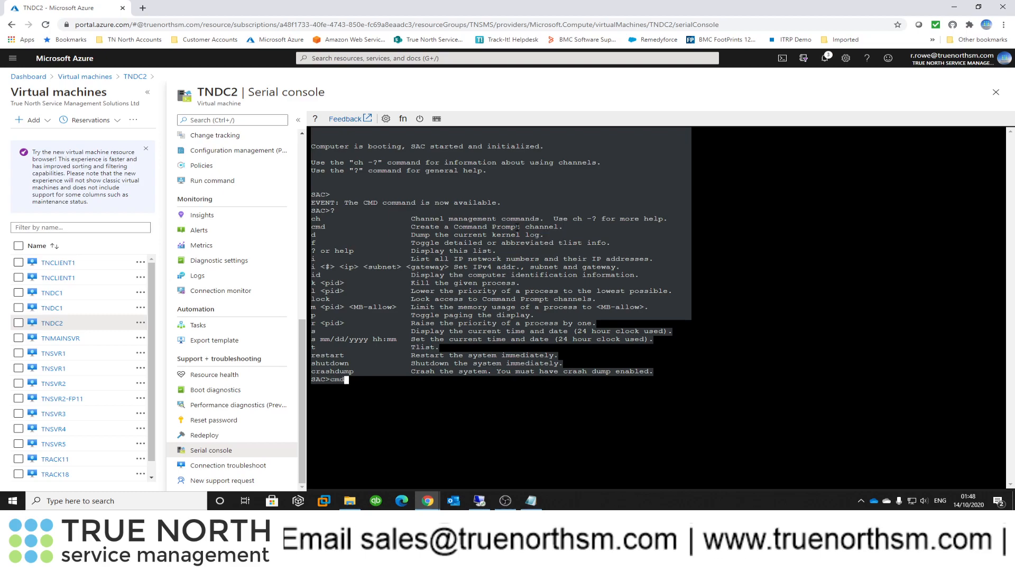
Step: Create command prompt channel Cmd0001, list channels with ch, and switch to it with ch -si 1
{"action": "key", "text": "Enter"}
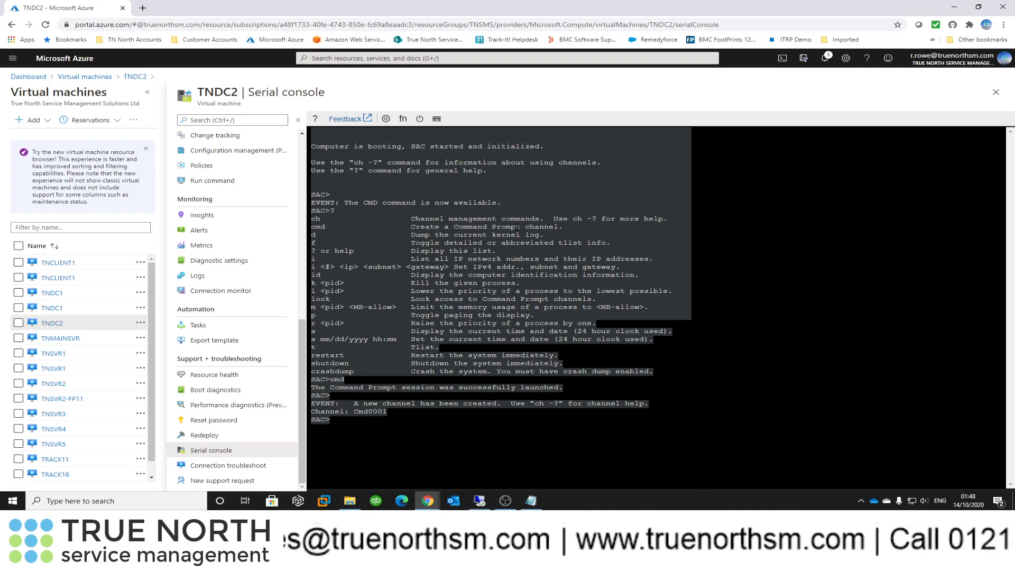
{"action": "type", "text": "ch -?"}
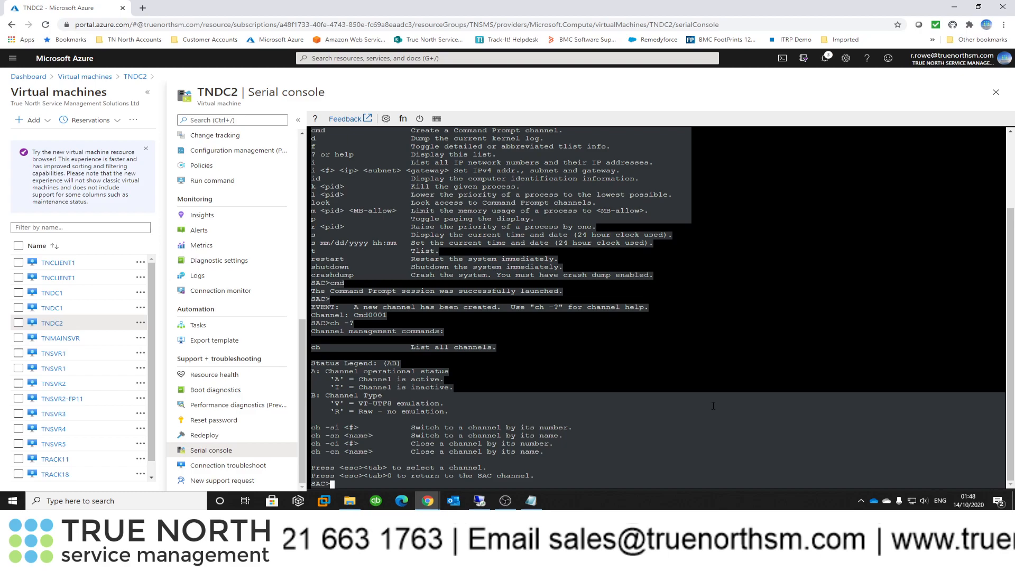
{"action": "type", "text": "ch -"}
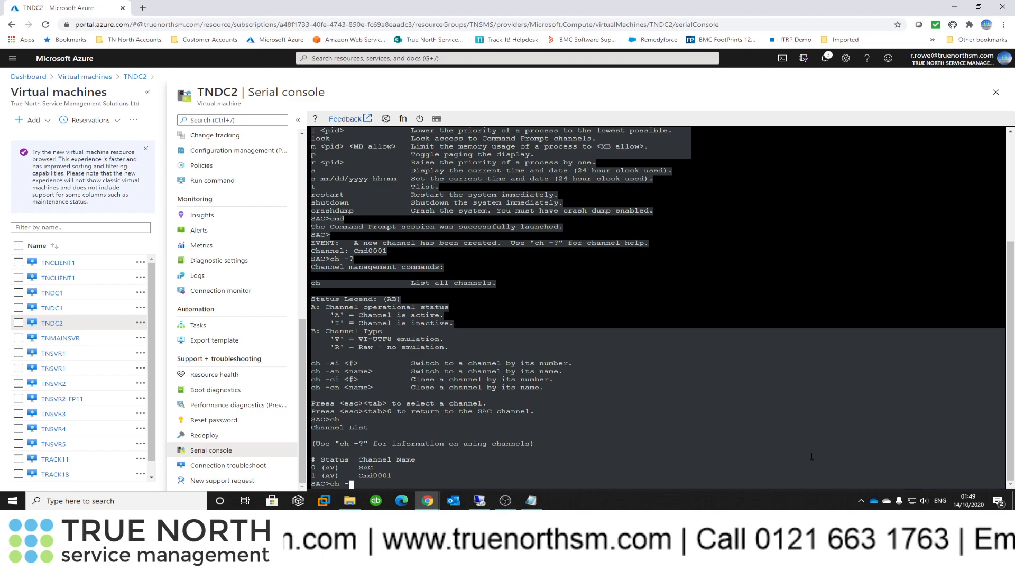
{"action": "type", "text": "s"}
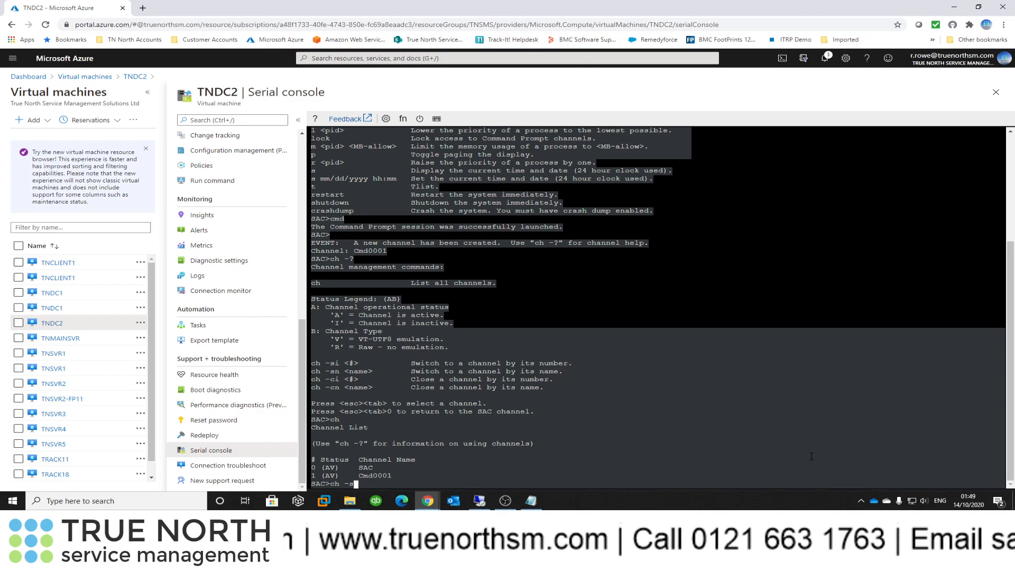
{"action": "type", "text": "i"}
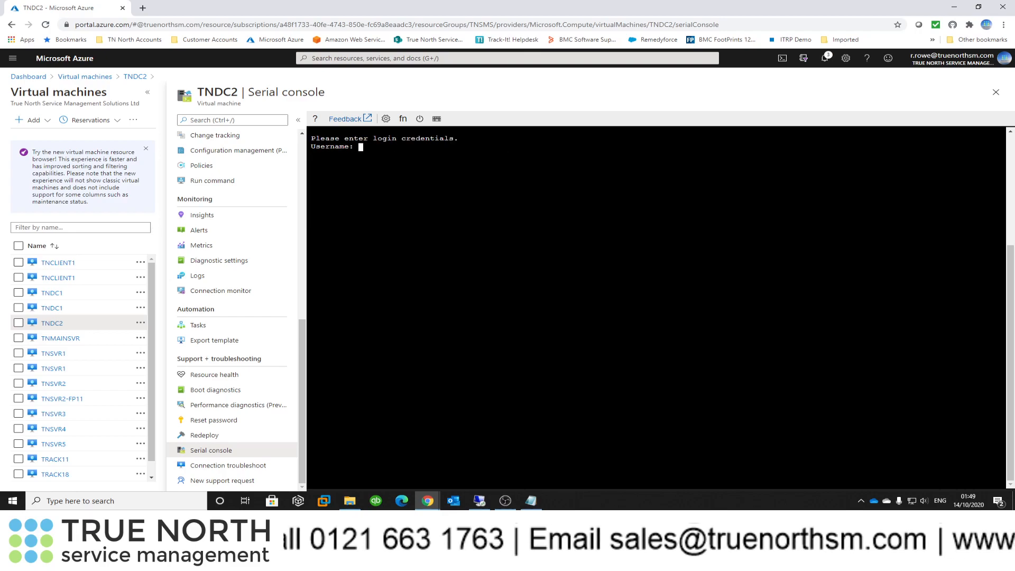
Step: Attempt a login as tnadmin on Cmd0001, which closes the channel
{"action": "type", "text": "t"}
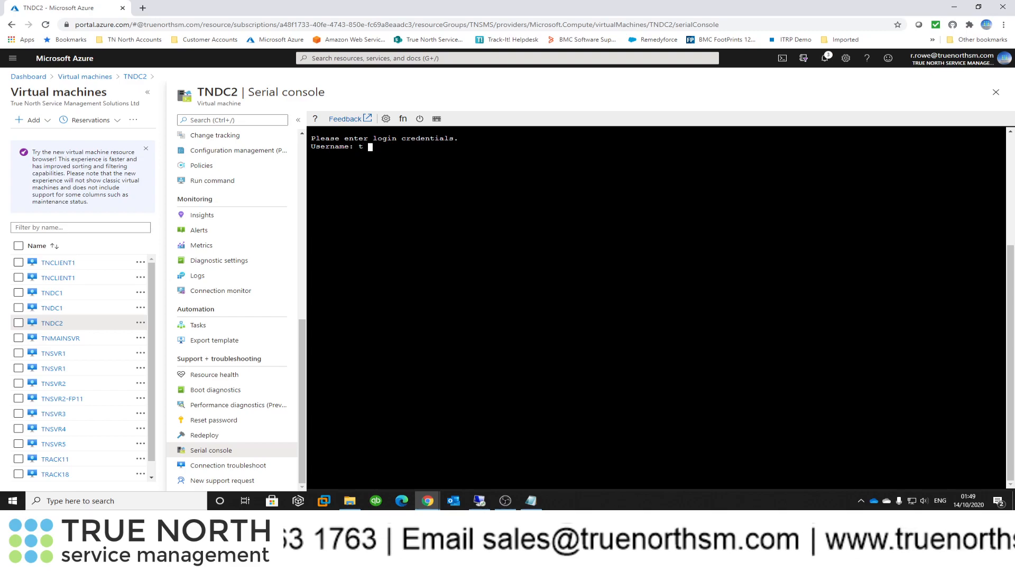
{"action": "type", "text": "nadmin"}
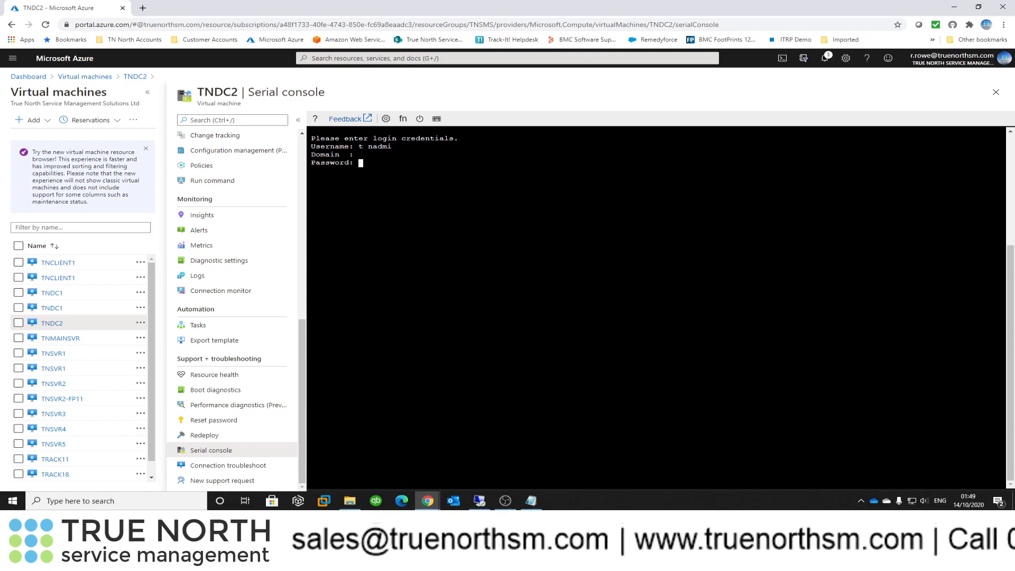
{"action": "key", "text": "Enter"}
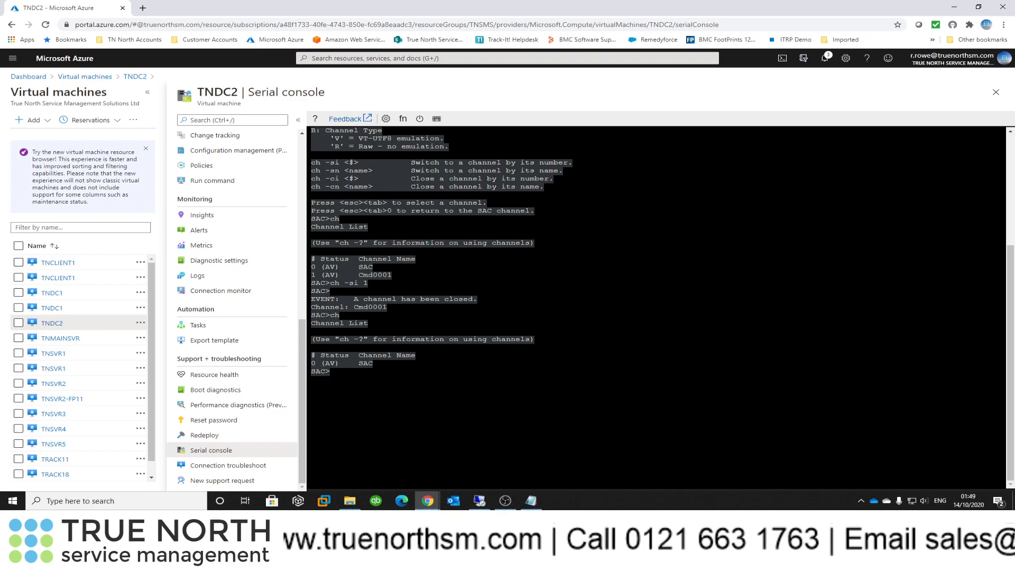
Step: Create and switch to a new Cmd0002 channel prompting for username
{"action": "type", "text": "cmd"}
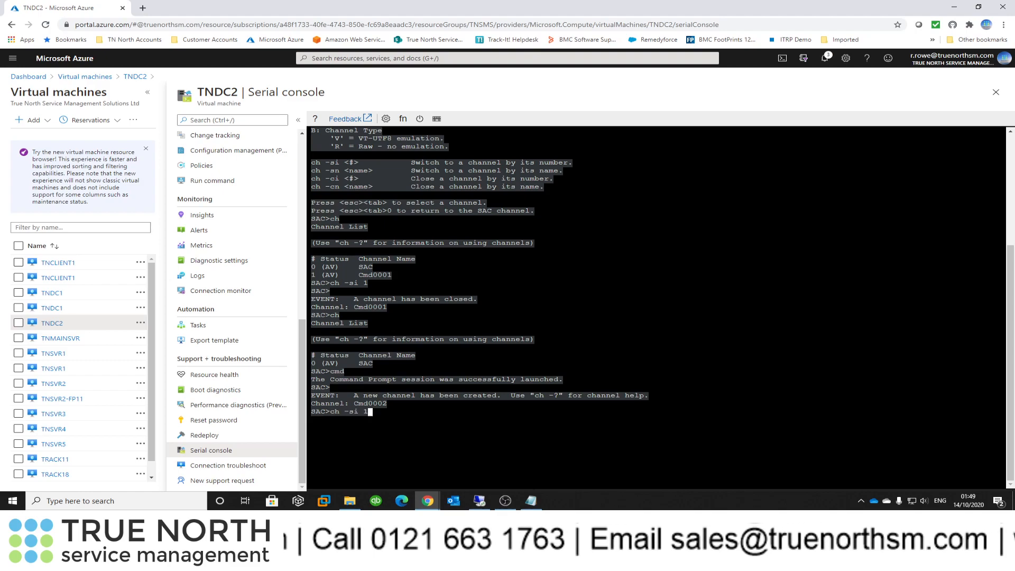
{"action": "key", "text": "Enter"}
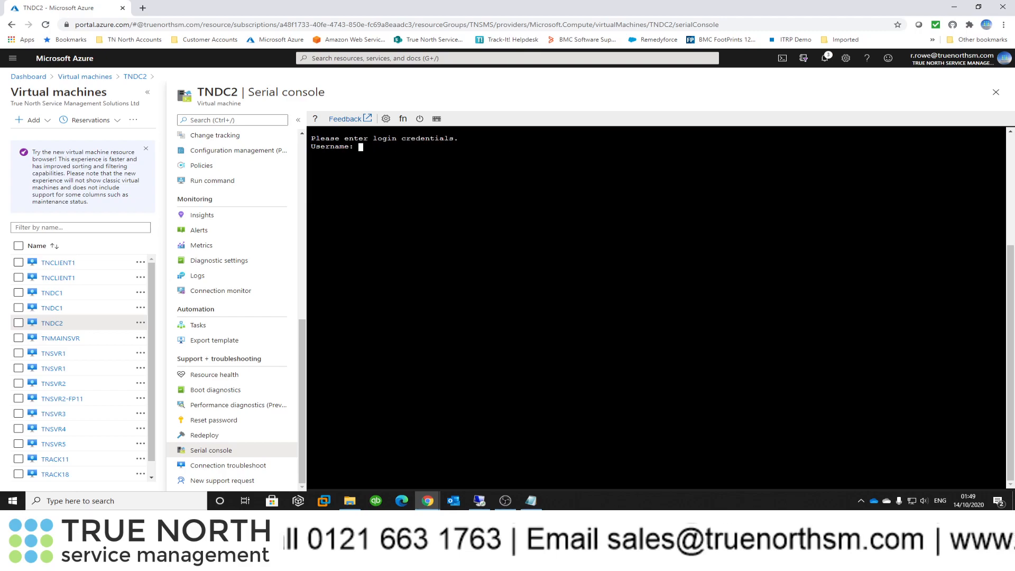
Step: Sign in as tnadmin on domain tn.test with the password to reach the system32 command prompt
{"action": "type", "text": "t"}
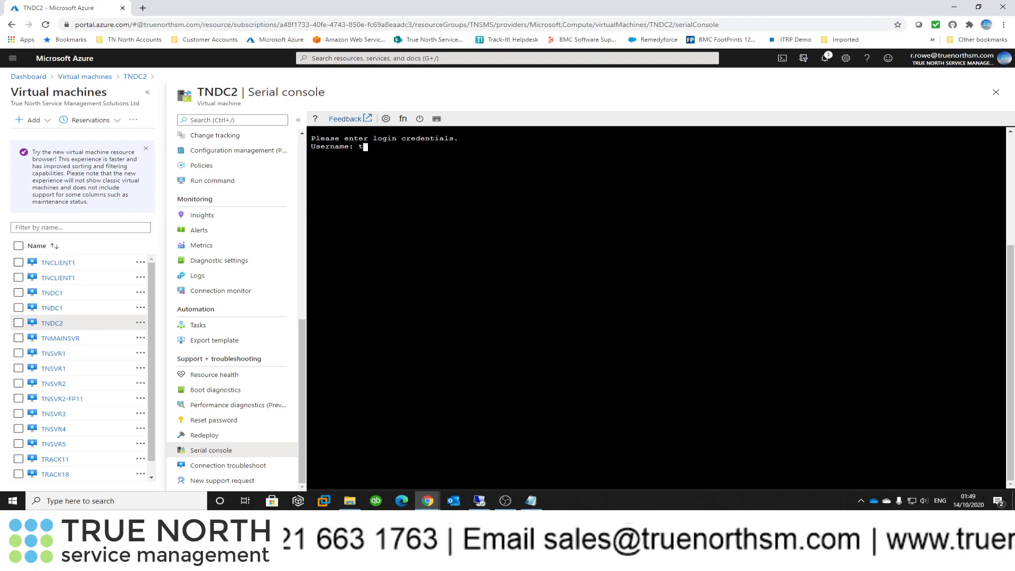
{"action": "type", "text": "nadm"}
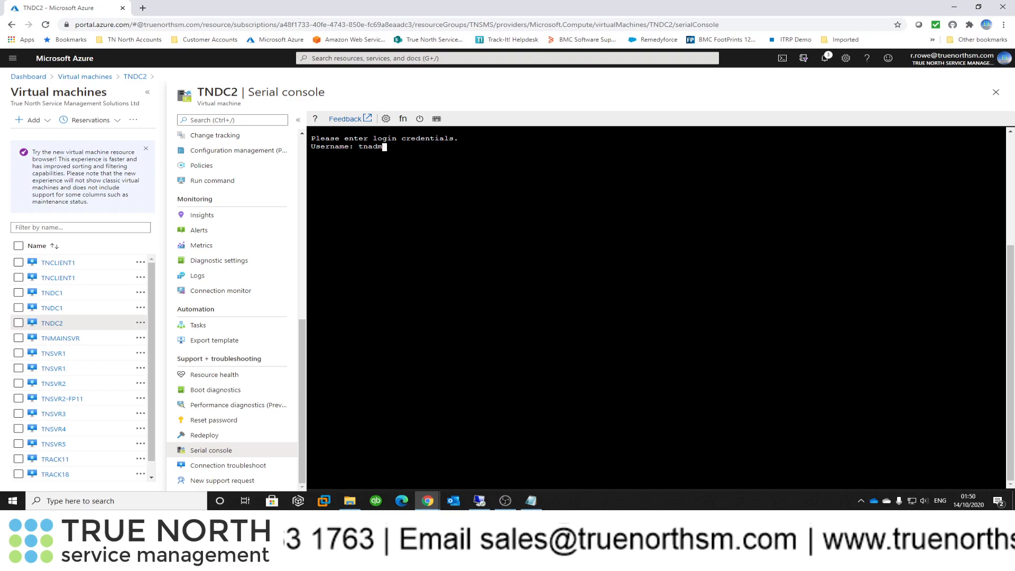
{"action": "key", "text": "Enter"}
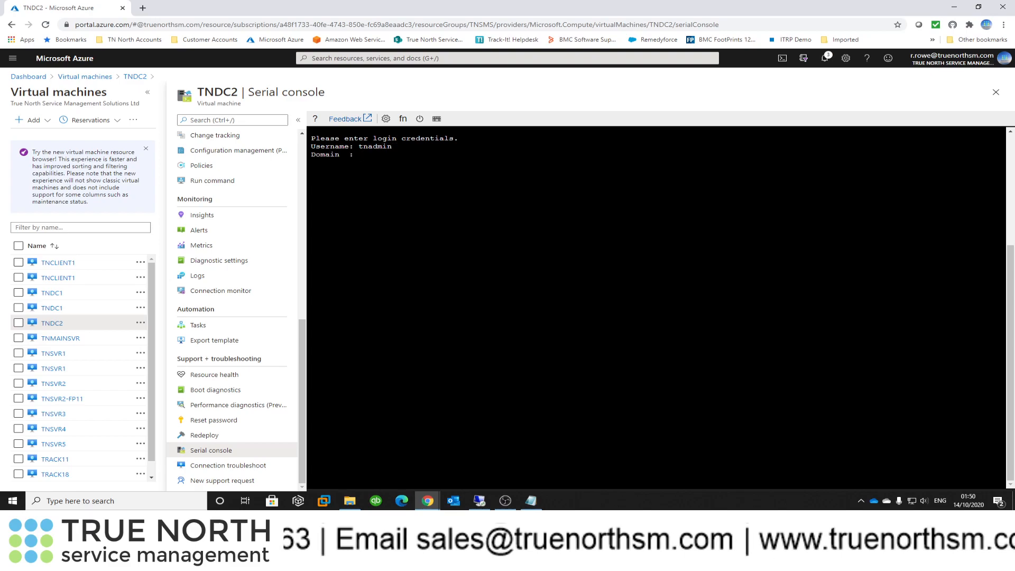
{"action": "type", "text": "tn.test"}
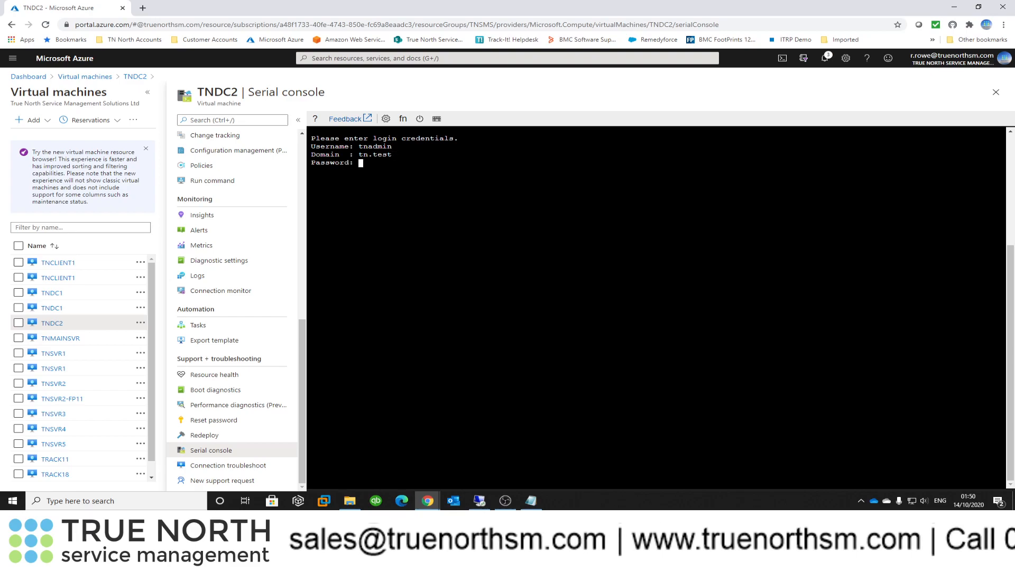
{"action": "type", "text": "***"}
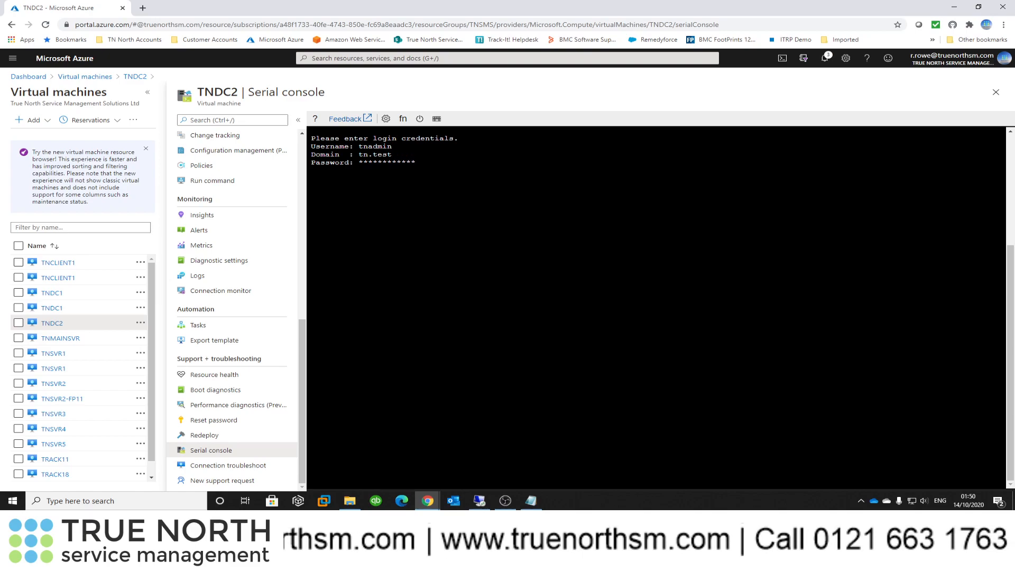
{"action": "key", "text": "Enter"}
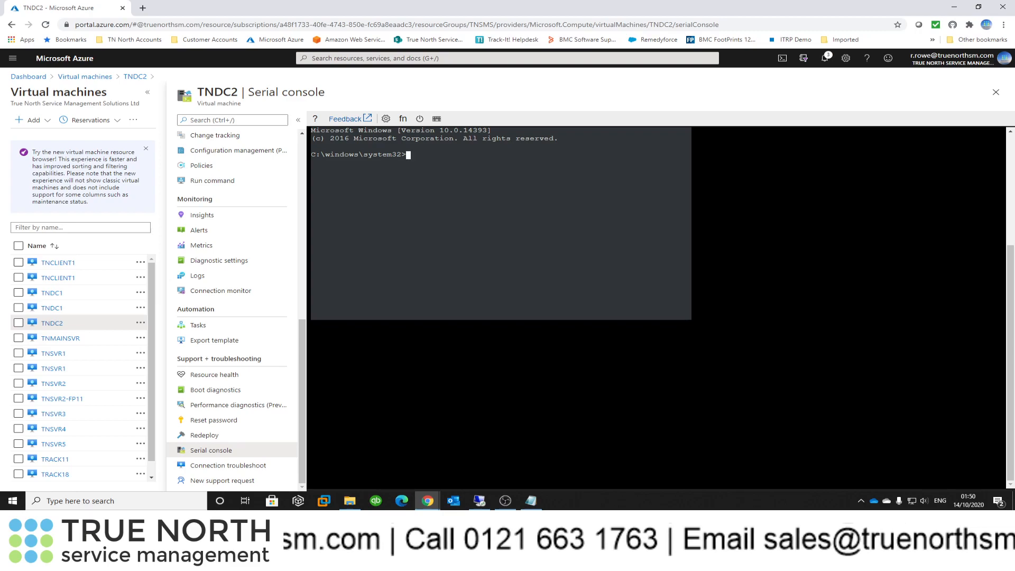
Step: Run ipconfig /all on TNDC2, showing IPv4 10.0.2.11, DNS 10.0.2.10 and no default gateway
{"action": "type", "text": "ipconfig /"}
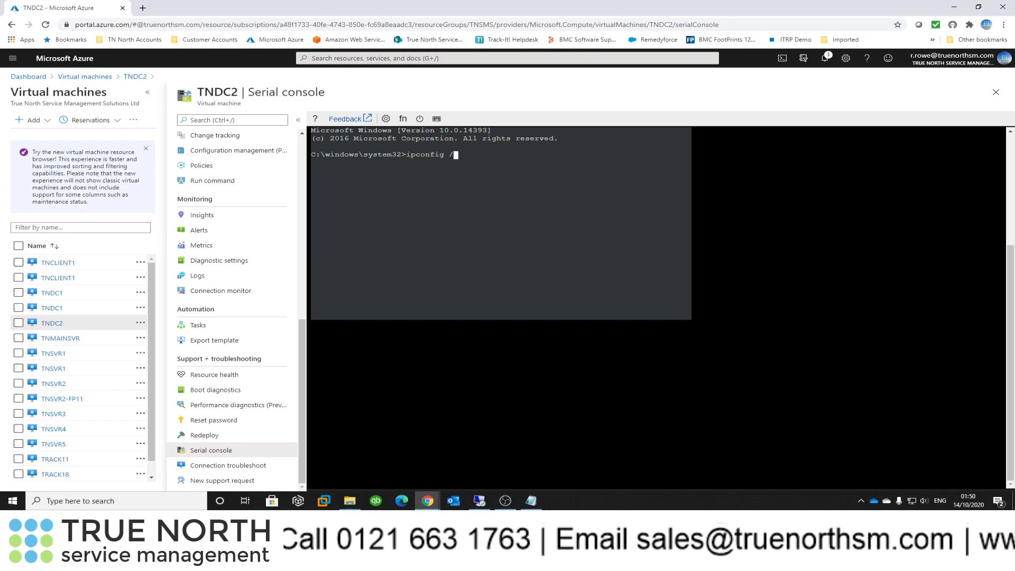
{"action": "key", "text": "Enter"}
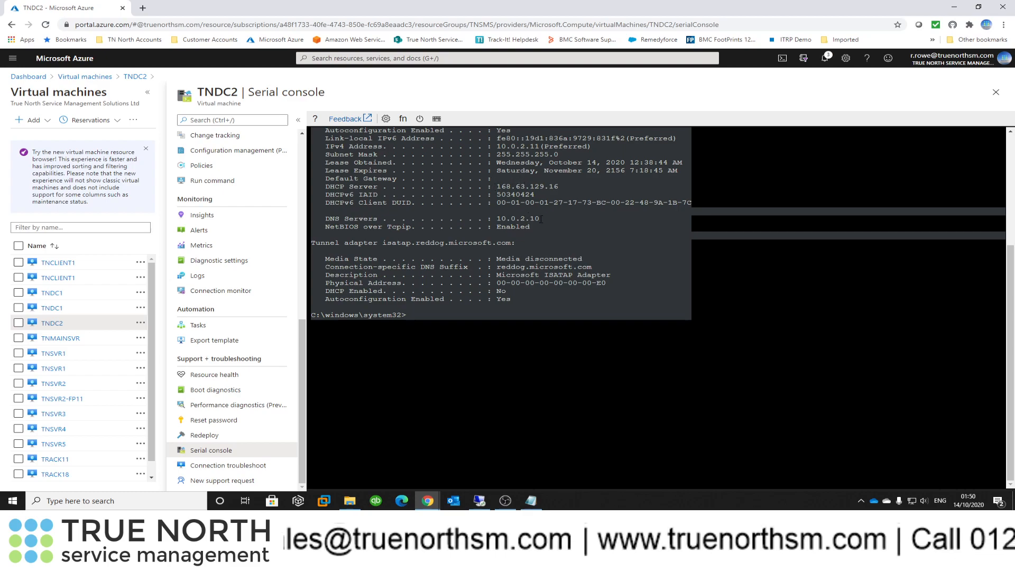
{"action": "double_click", "coordinate": [517, 219]}
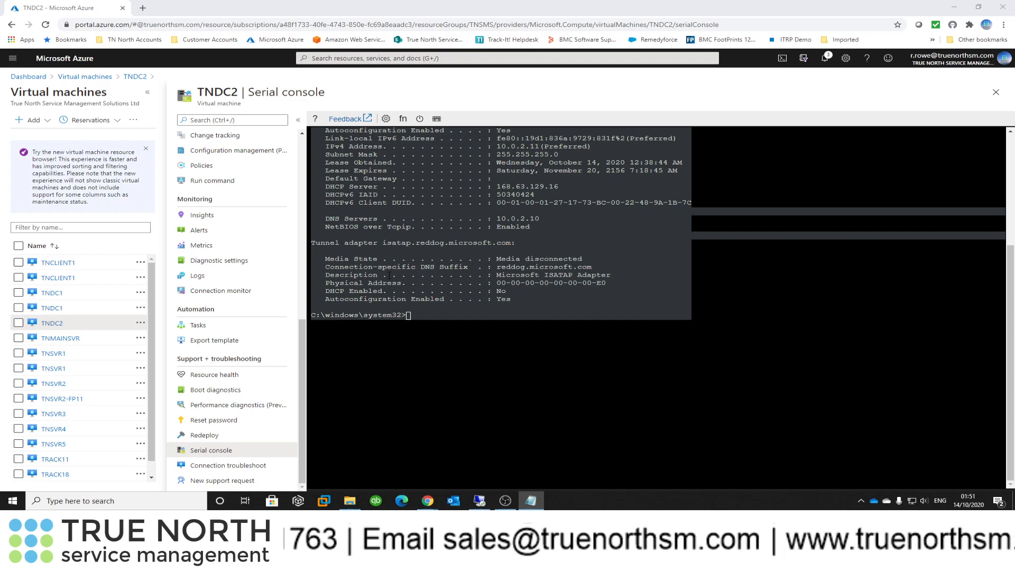
{"action": "right_click", "coordinate": [408, 315]}
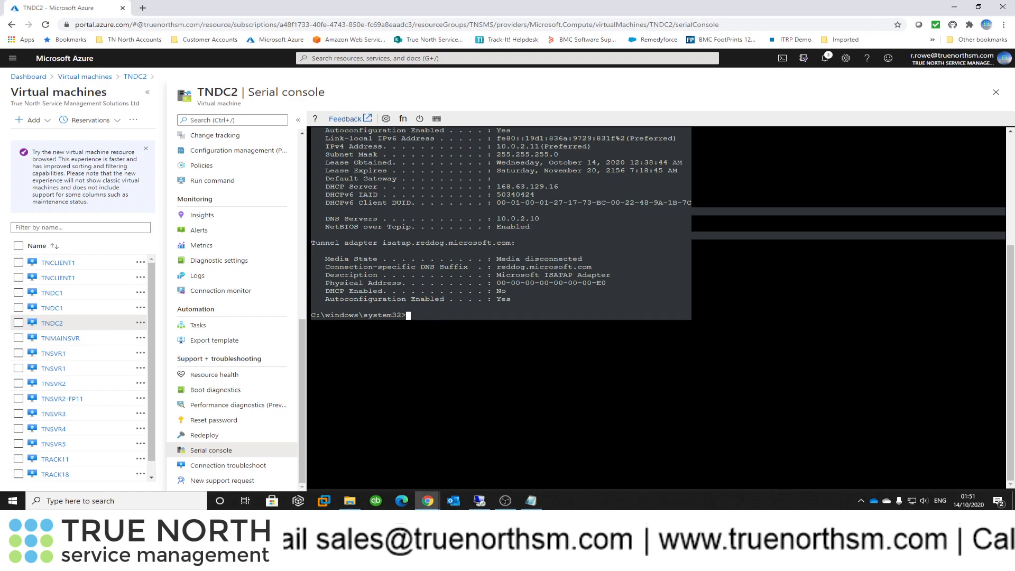
Step: Run netsh interface ip show config and start entering the DHCP address reset for Ethernet
{"action": "type", "text": "netsh interface ip show config"}
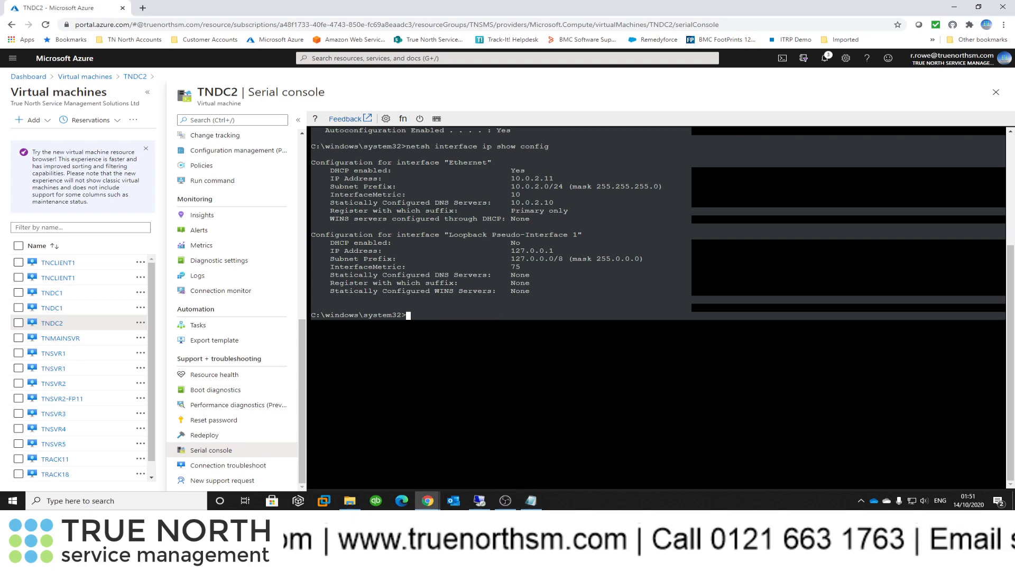
{"action": "type", "text": "netsh interface ip set address name=\"Ethernet\" source=dhc"}
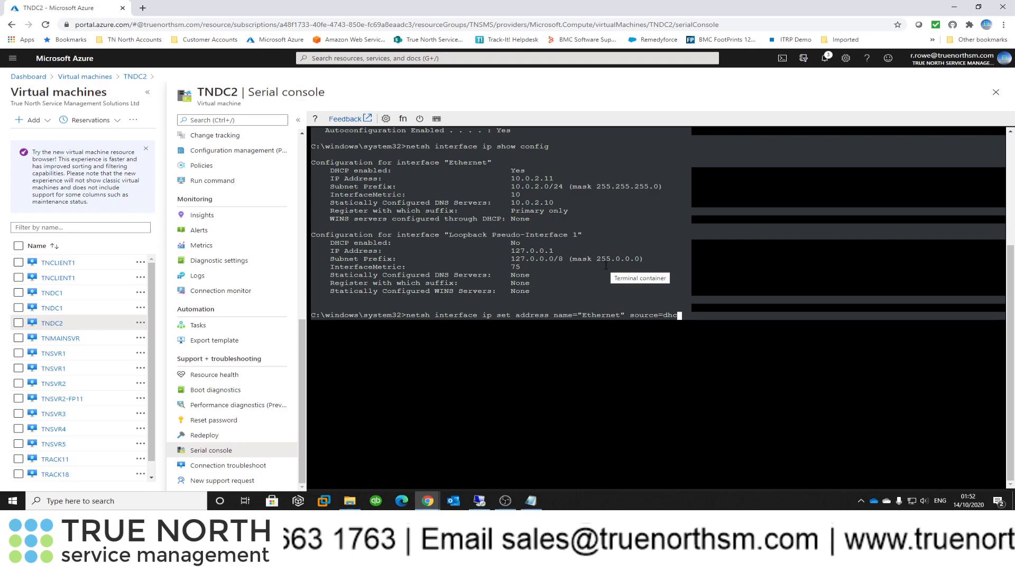
Step: Set Ethernet's address and DNS source to DHCP via netsh, then re-show the interface config
{"action": "key", "text": "Enter"}
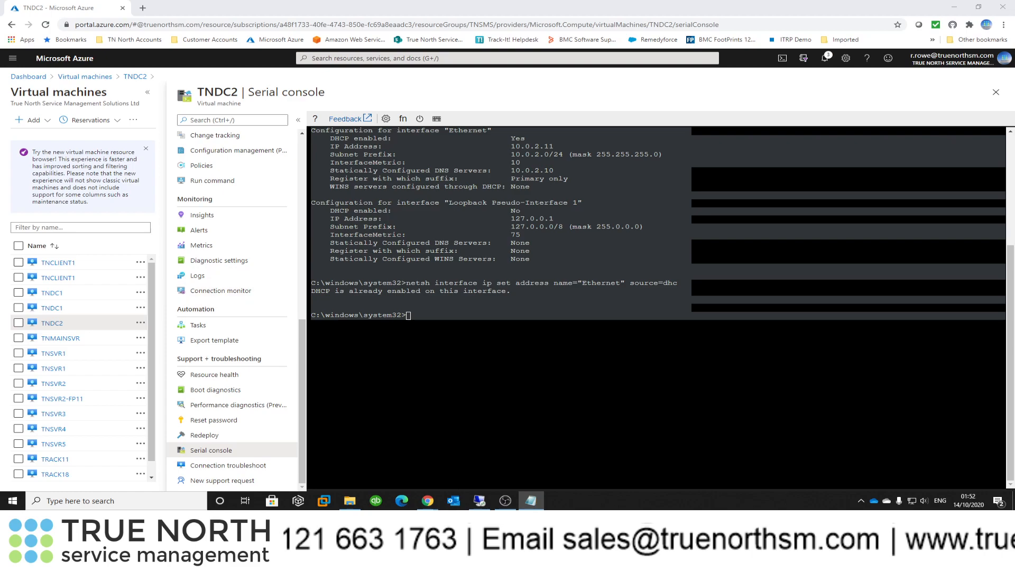
{"action": "right_click", "coordinate": [410, 316]}
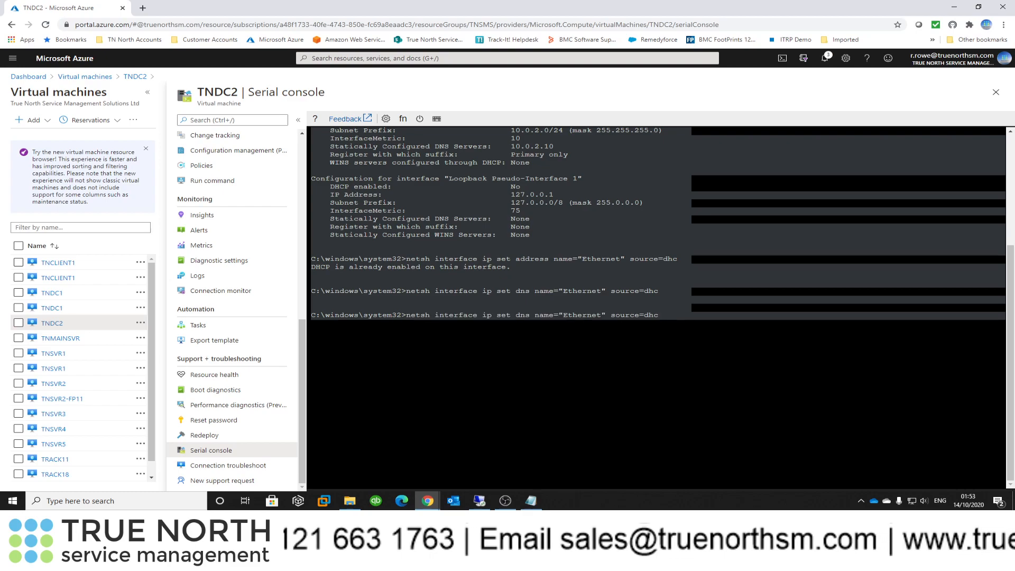
{"action": "type", "text": "netsh interface ip show config"}
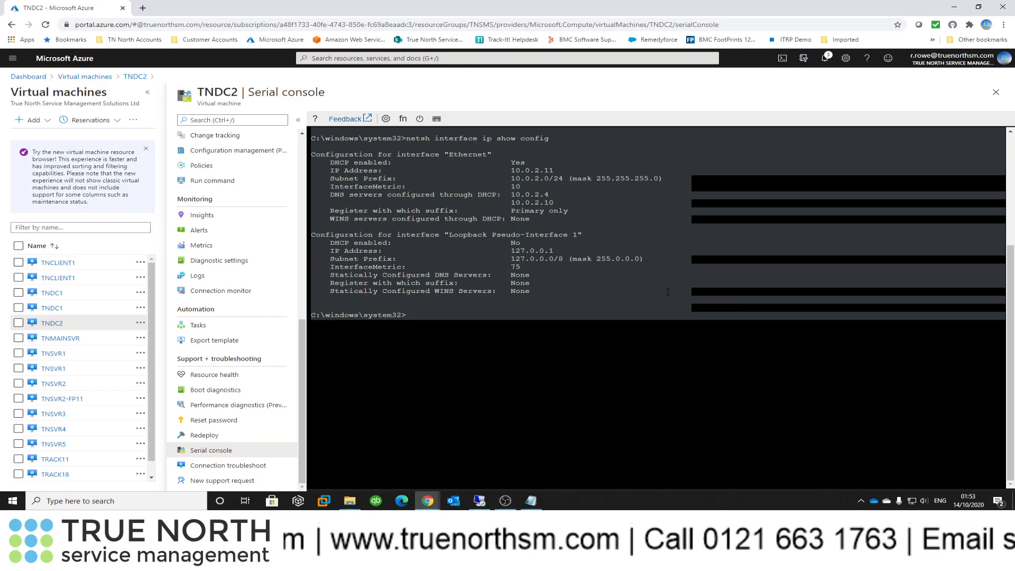
Step: Run ipconfig /all to verify DNS servers 10.0.2.4 and 10.0.2.10 on the adapter
{"action": "type", "text": "ipconfig /all"}
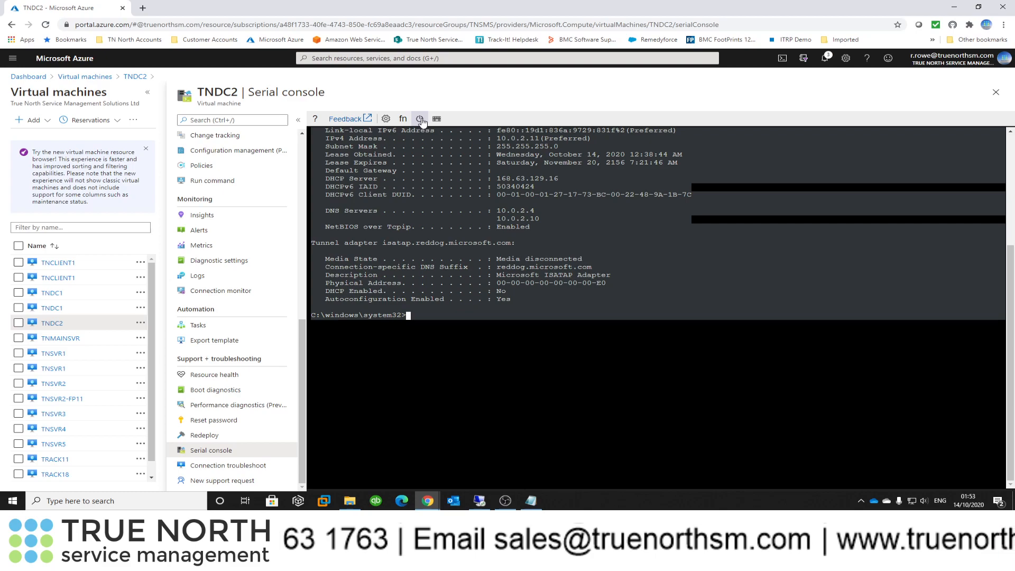
{"action": "mouse_move", "coordinate": [420, 119]}
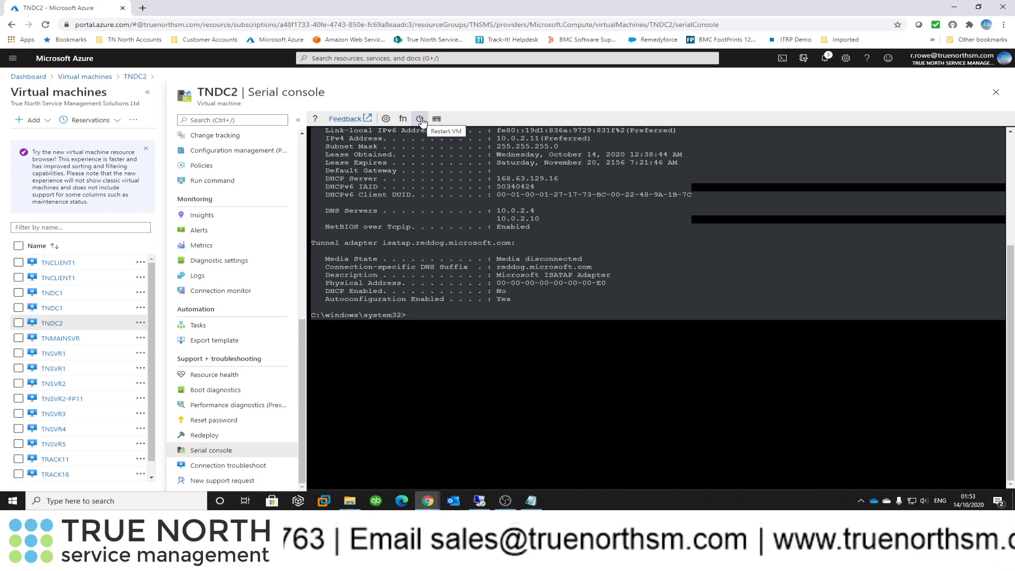
Step: Restart TNDC2 from the serial console's Restart VM option and watch it boot to the SAC prompt
{"action": "left_click", "coordinate": [419, 118]}
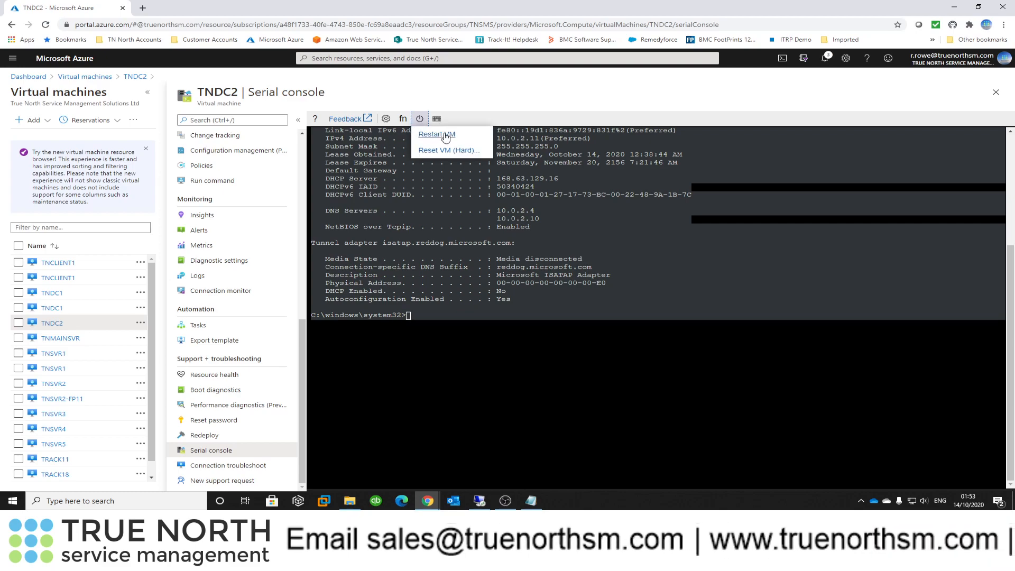
{"action": "left_click", "coordinate": [437, 134]}
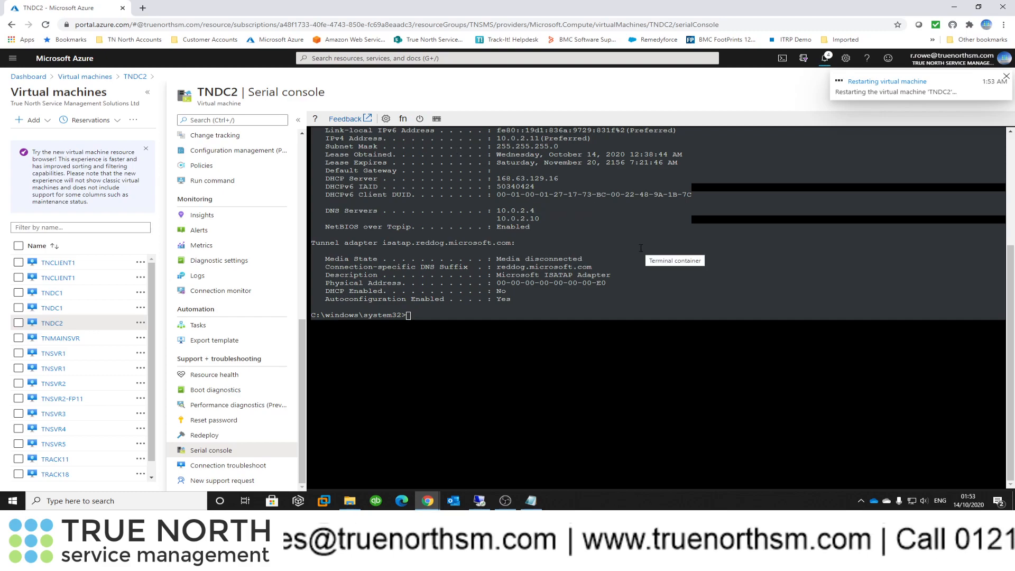
{"action": "left_click", "coordinate": [1005, 77]}
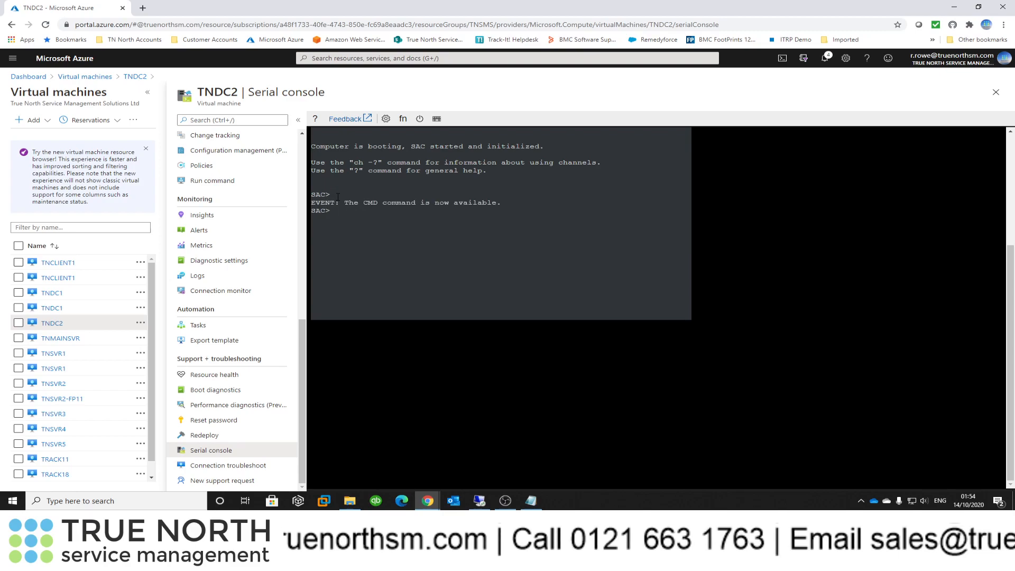
Step: Launch a new cmd channel in SAC and switch into it with ch -si
{"action": "type", "text": "cmd"}
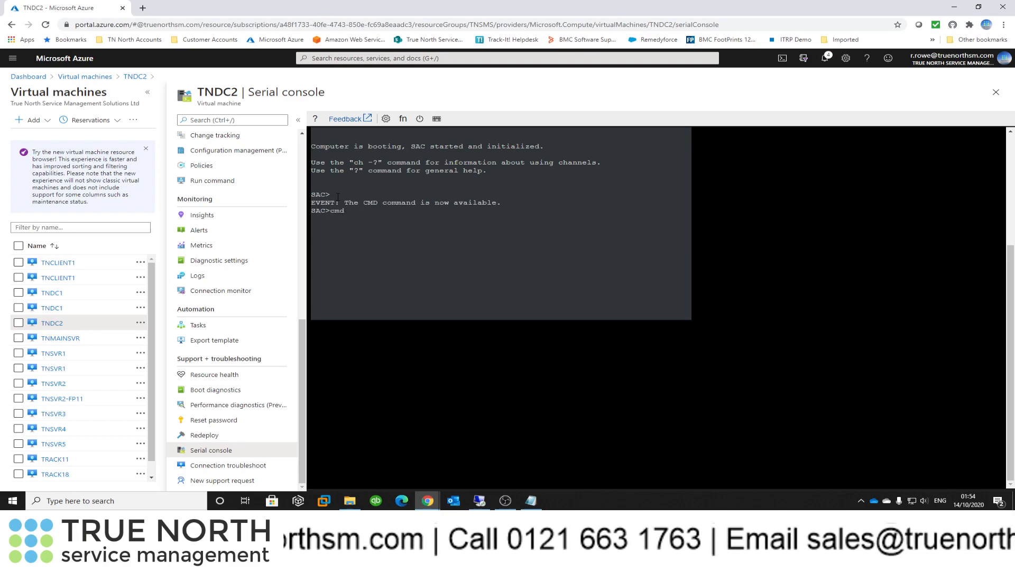
{"action": "key", "text": "Enter"}
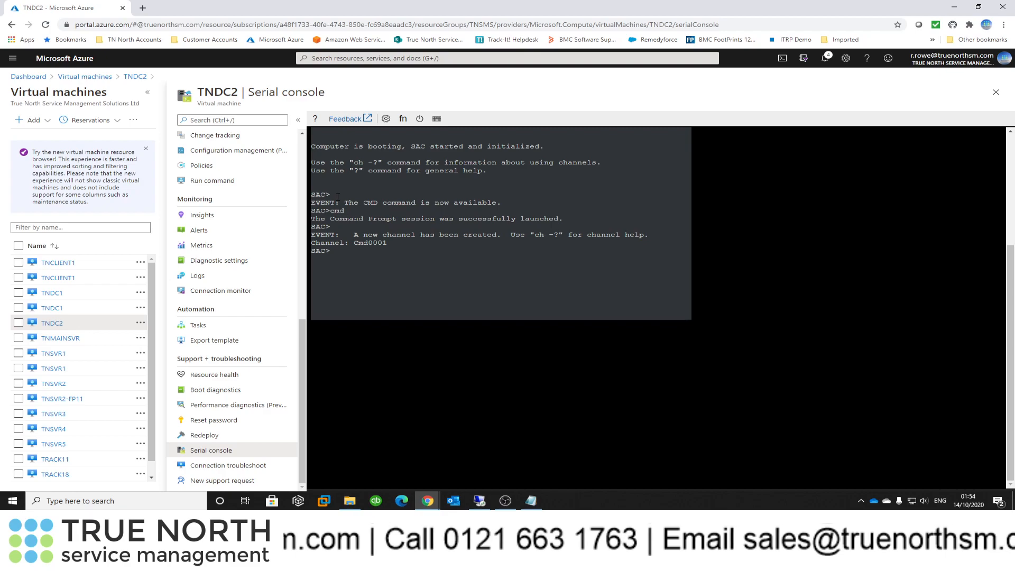
{"action": "type", "text": "ch -si"}
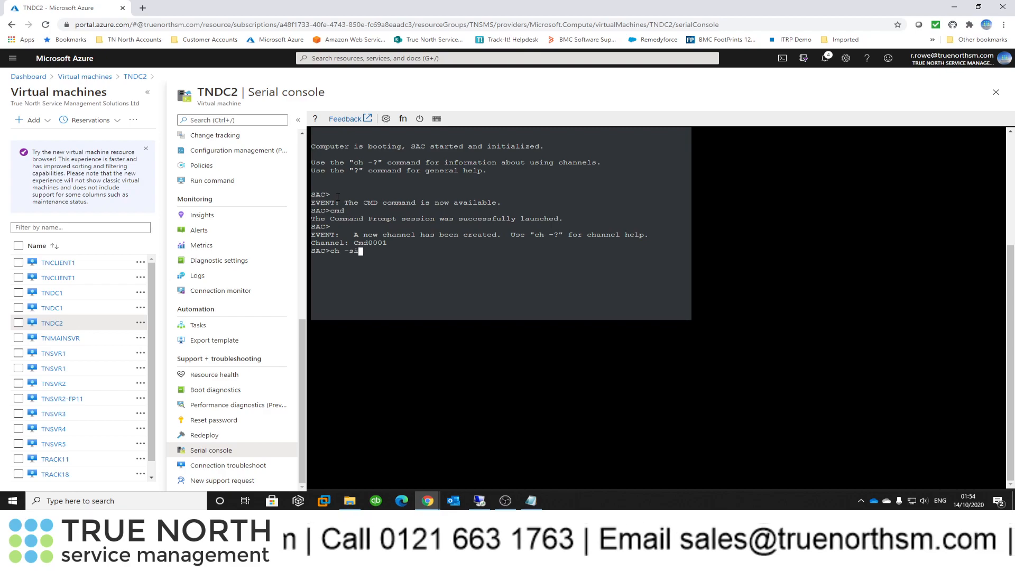
{"action": "key", "text": "Enter"}
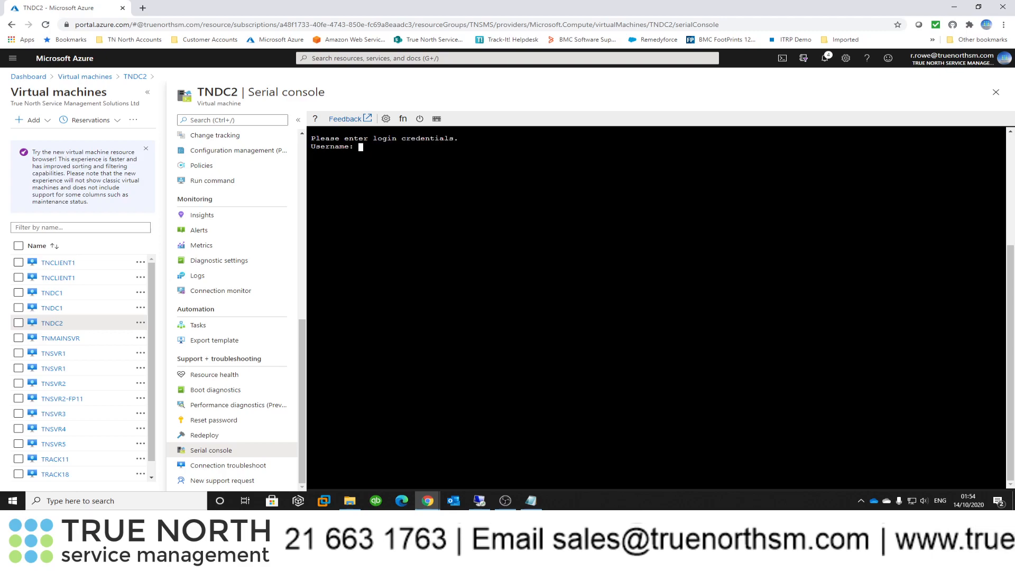
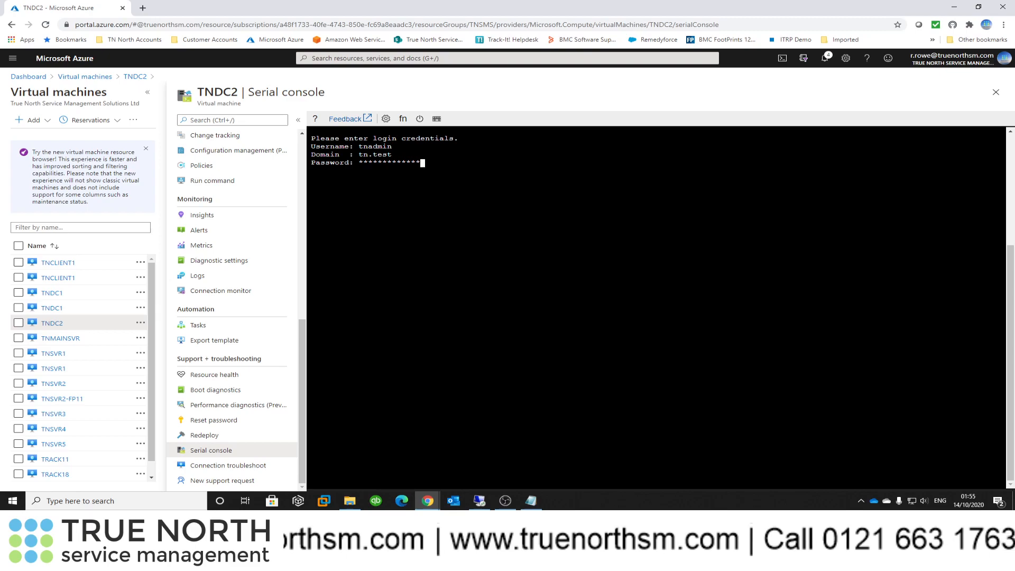
Step: Sign in as tnadmin on domain tn.test with the password to reach the system32 prompt
{"action": "key", "text": "Enter"}
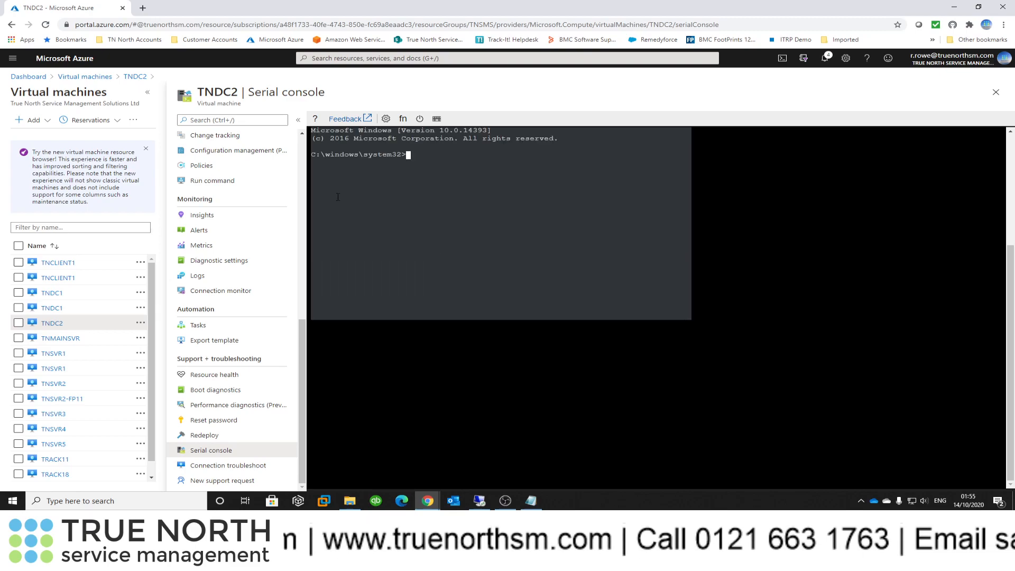
Step: Run ipconfig /all showing DNS 10.0.2.4 and 10.0.2.10, then exit back to SAC
{"action": "type", "text": "ipc"}
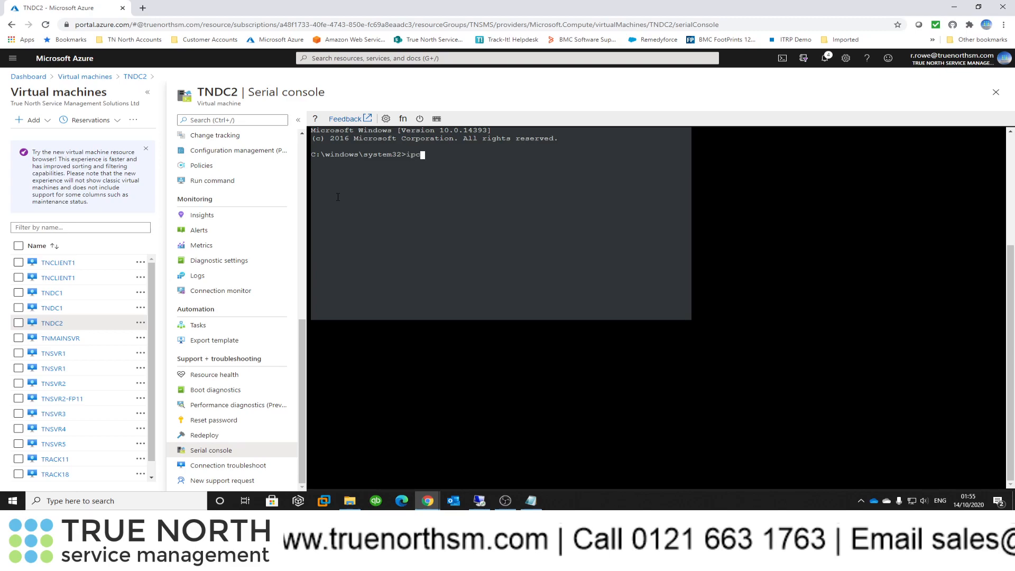
{"action": "type", "text": "config"}
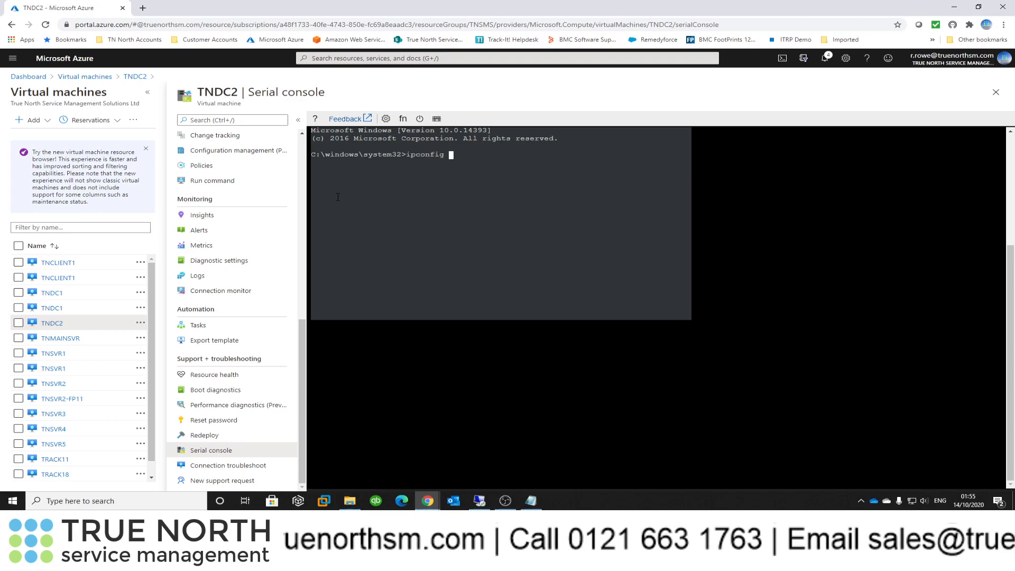
{"action": "type", "text": "/"}
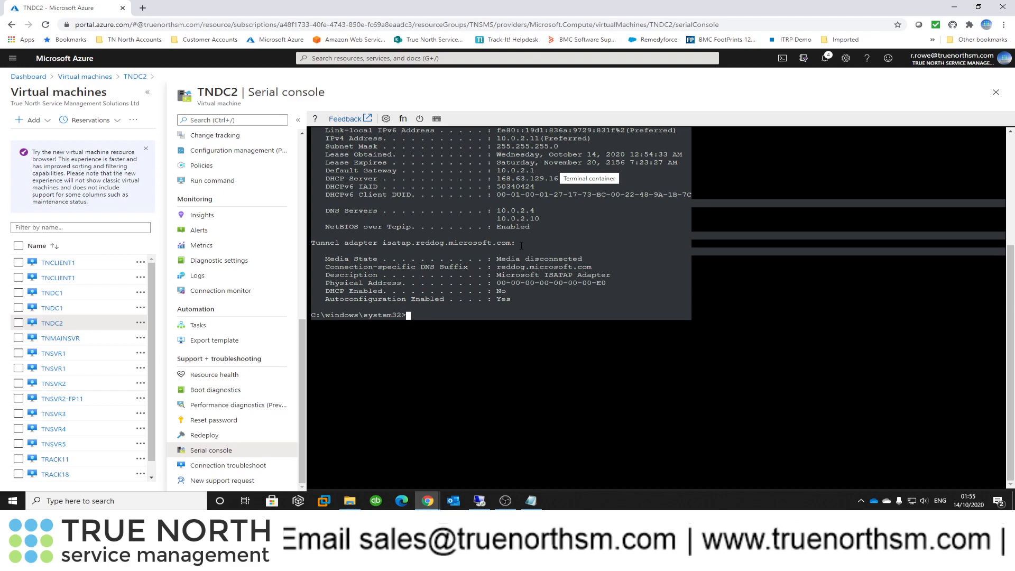
{"action": "type", "text": "exit"}
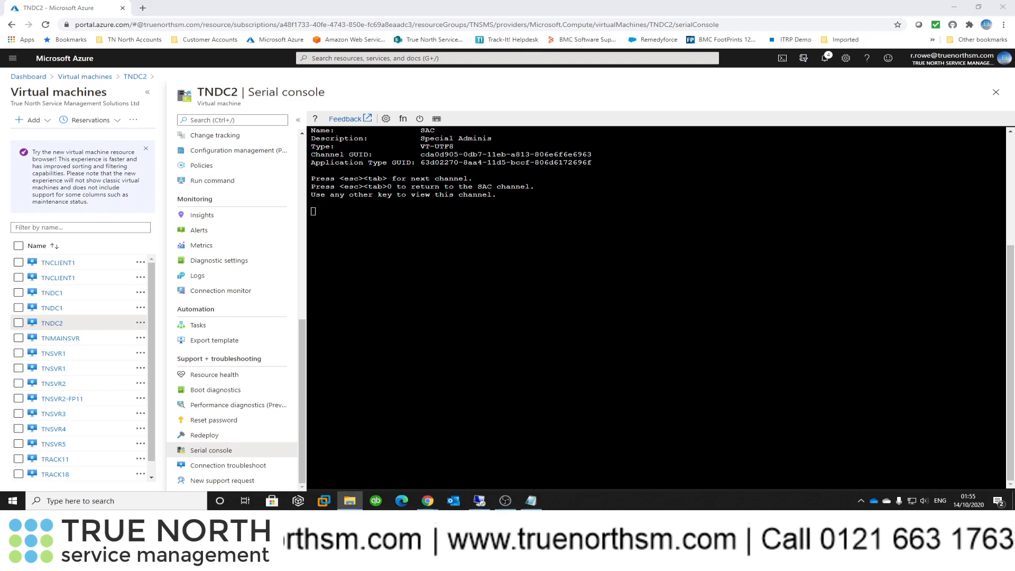
Step: Connect by RDP to 40.127.177.66, accepting publisher and certificate warnings and retrying the password once
{"action": "left_click", "coordinate": [479, 501]}
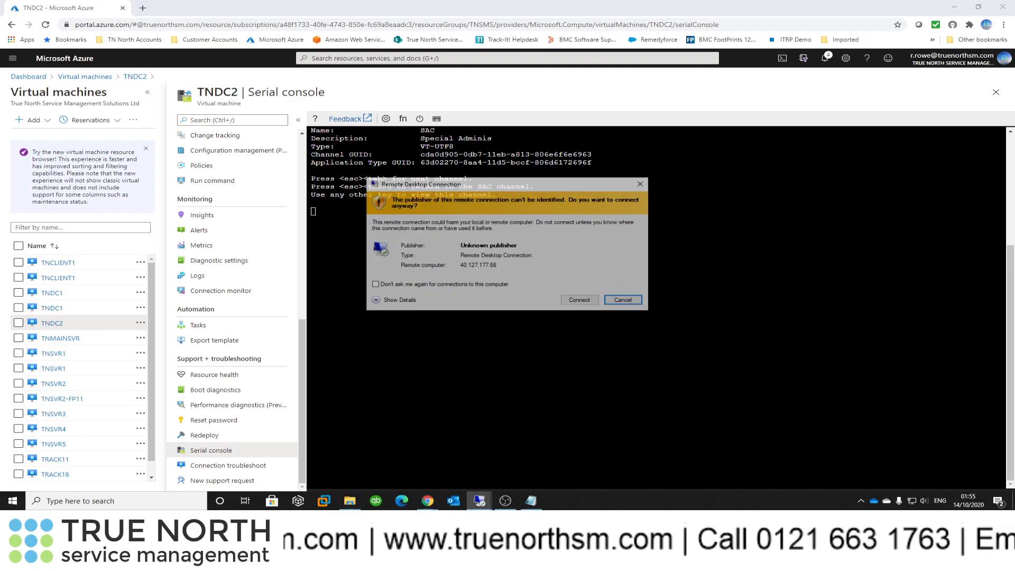
{"action": "left_click", "coordinate": [580, 300]}
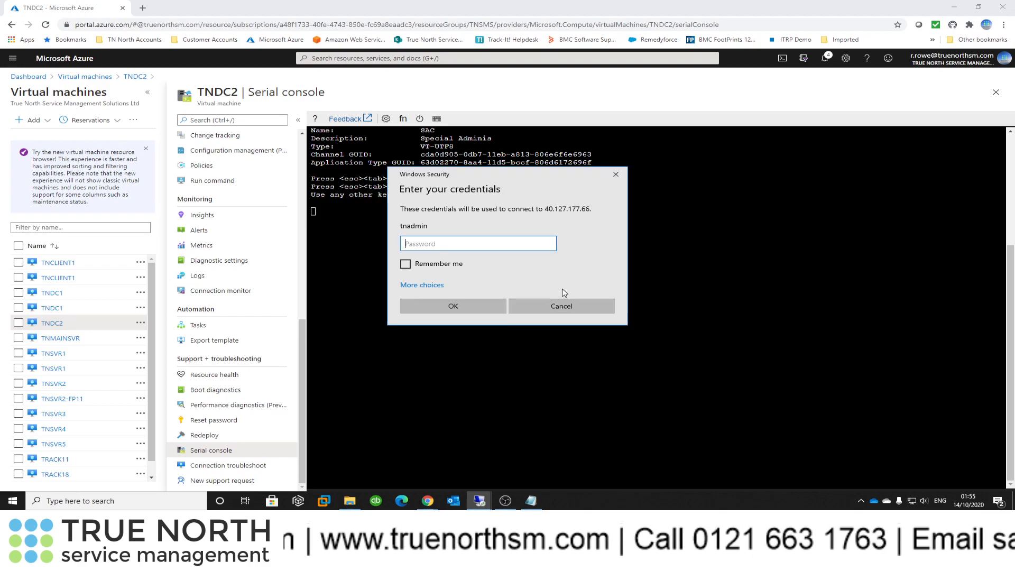
{"action": "type", "text": "•"}
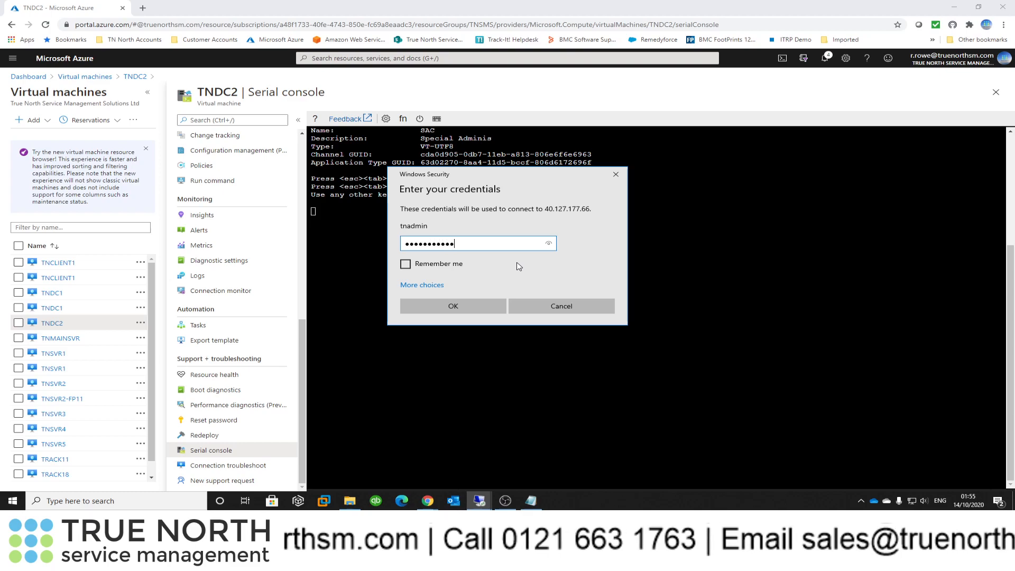
{"action": "left_click", "coordinate": [452, 305]}
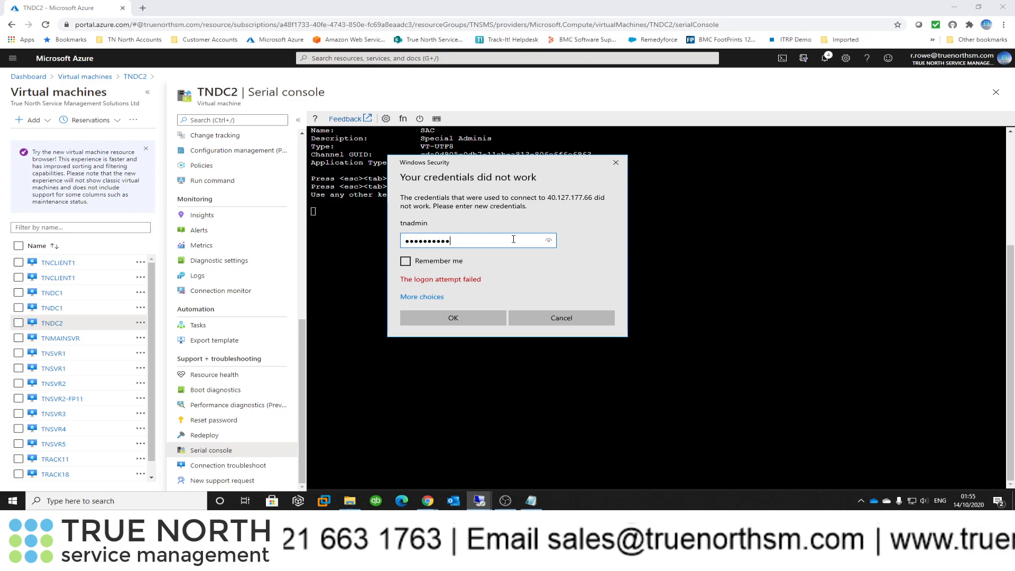
{"action": "left_click", "coordinate": [453, 318]}
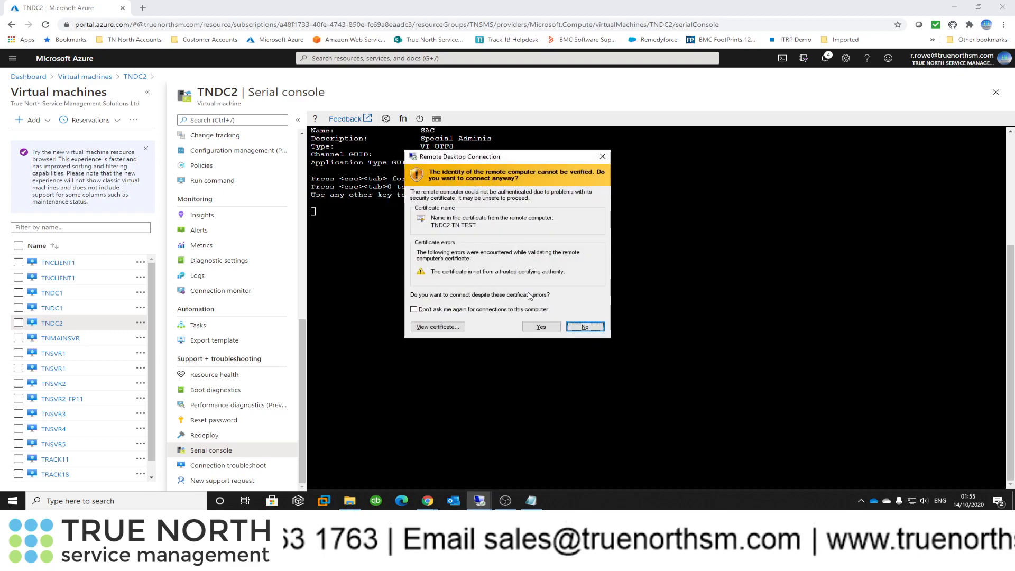
{"action": "left_click", "coordinate": [540, 327]}
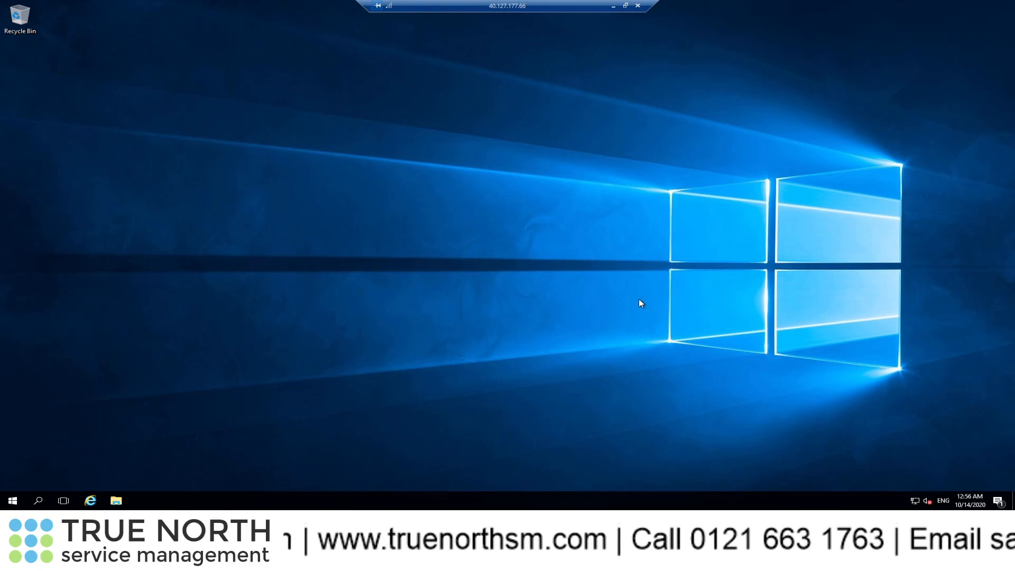
{"action": "mouse_move", "coordinate": [587, 352]}
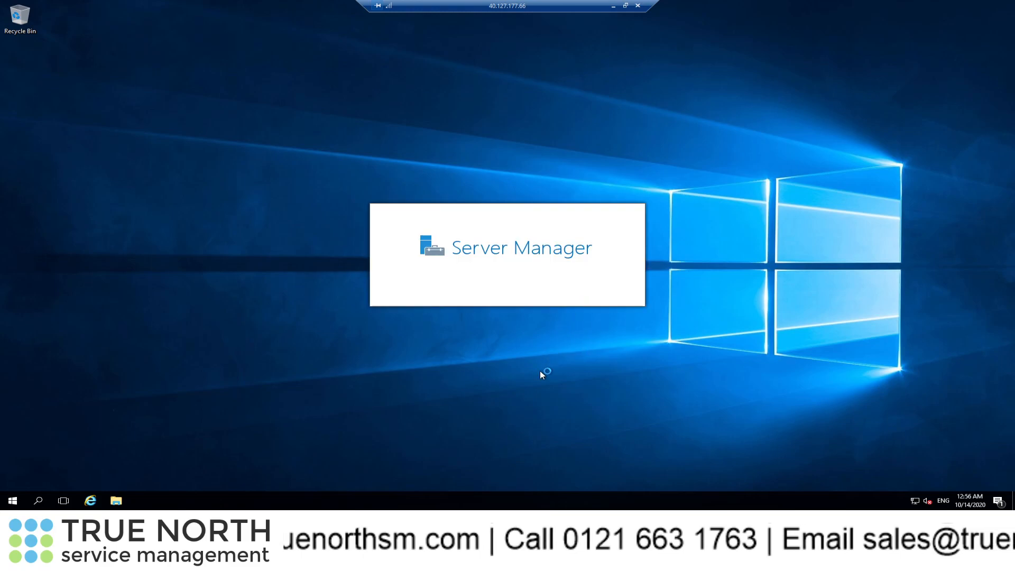
{"action": "mouse_move", "coordinate": [704, 483]}
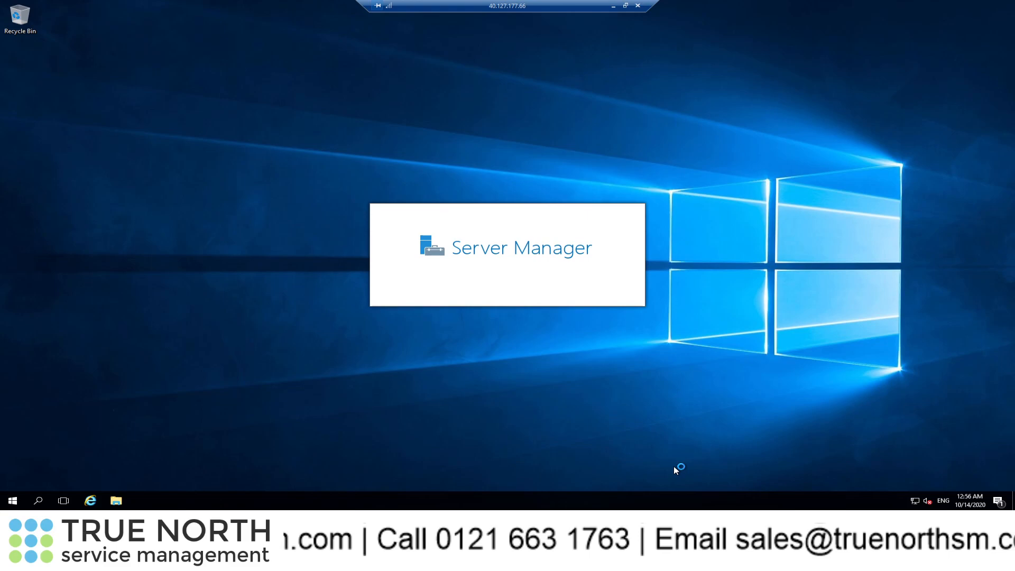
{"action": "mouse_move", "coordinate": [850, 465]}
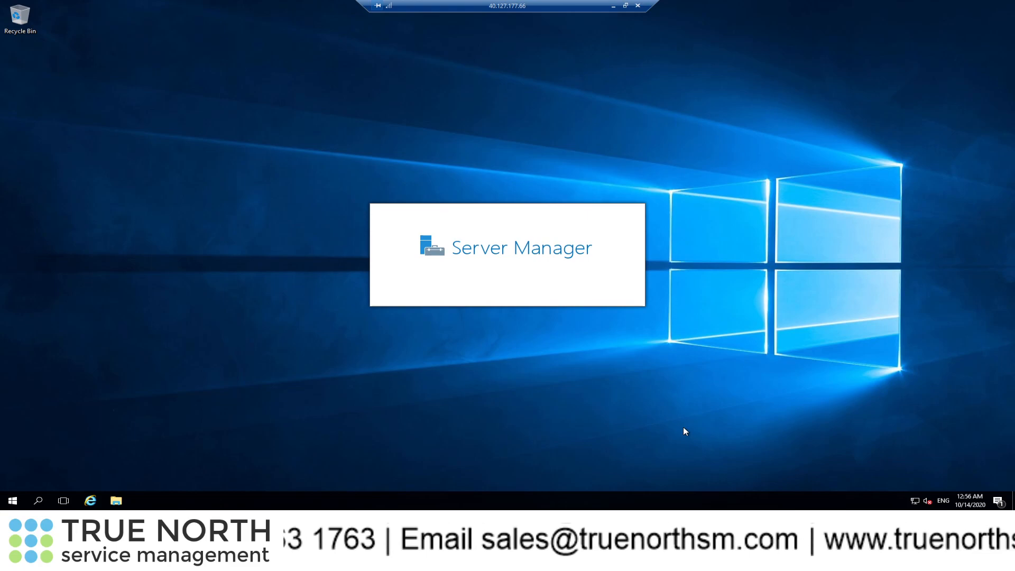
{"action": "mouse_move", "coordinate": [419, 448]}
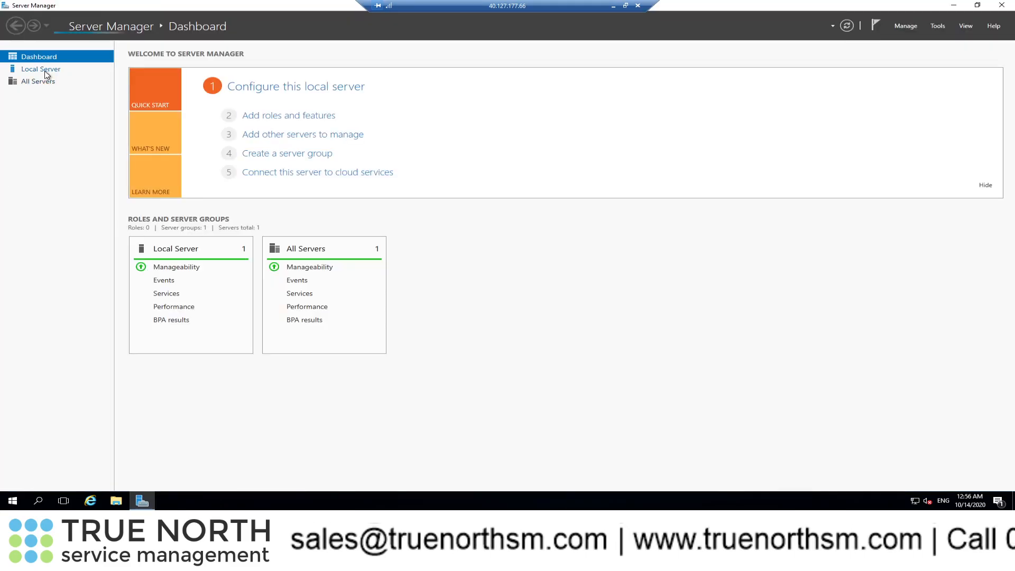
Step: View Local Server properties in Server Manager, then start a Windows search for a command prompt
{"action": "left_click", "coordinate": [40, 68]}
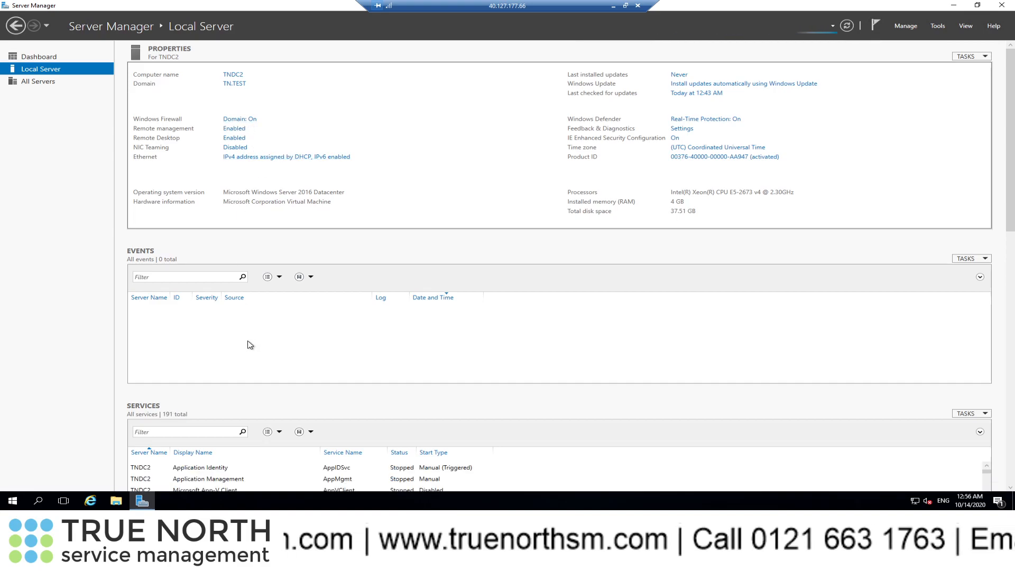
{"action": "mouse_move", "coordinate": [88, 464]}
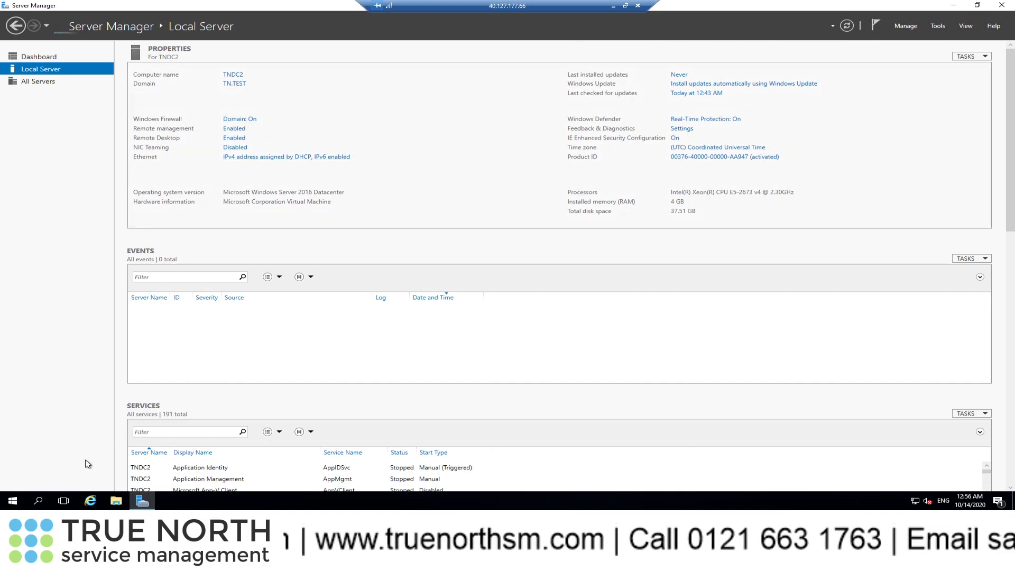
{"action": "left_click", "coordinate": [37, 501]}
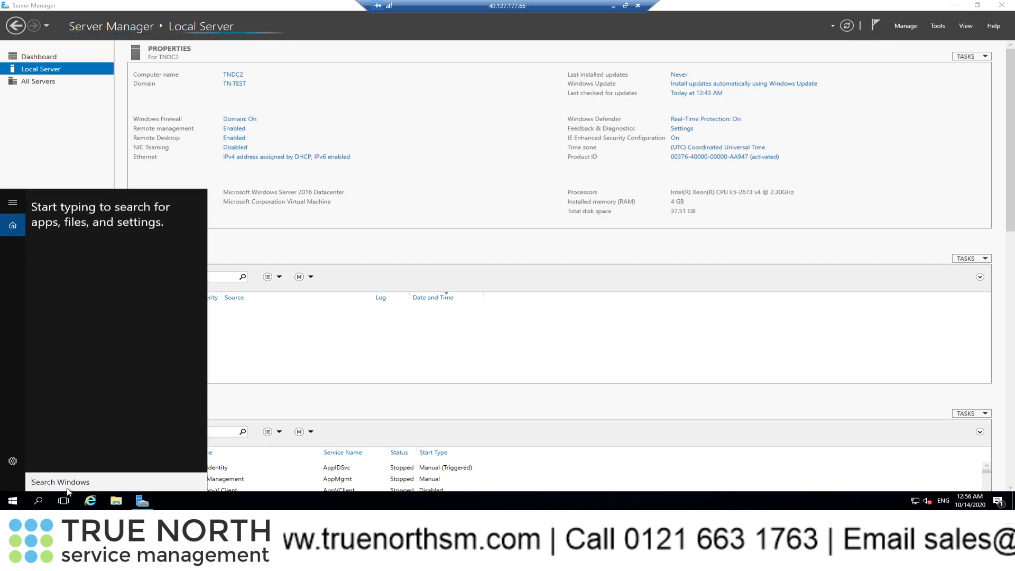
Step: Run ipconfig /all in an admin Command Prompt: gateway 10.0.2.1, DNS 10.0.2.4 and 10.0.2.10
{"action": "type", "text": "c"}
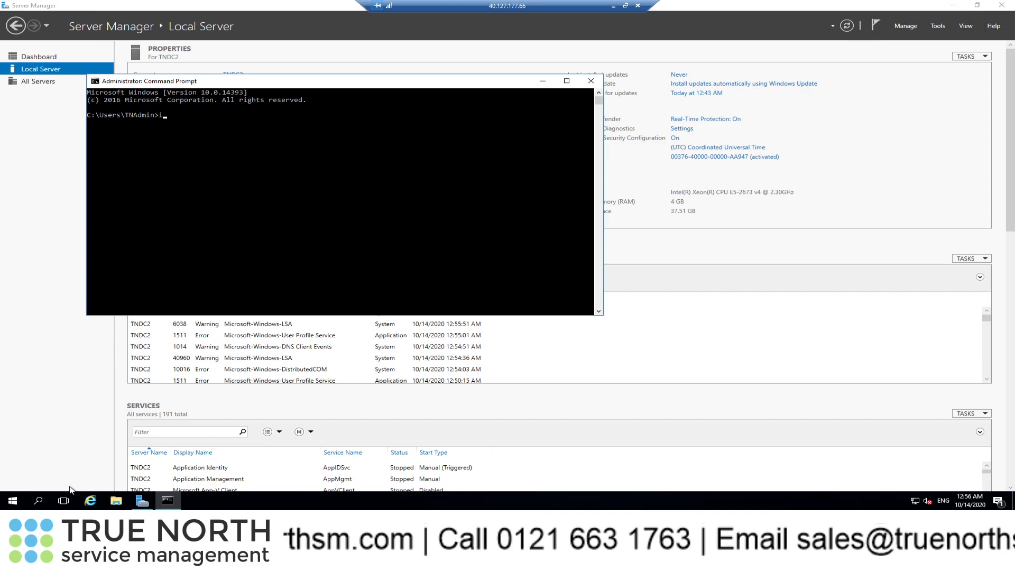
{"action": "type", "text": "pconfig"}
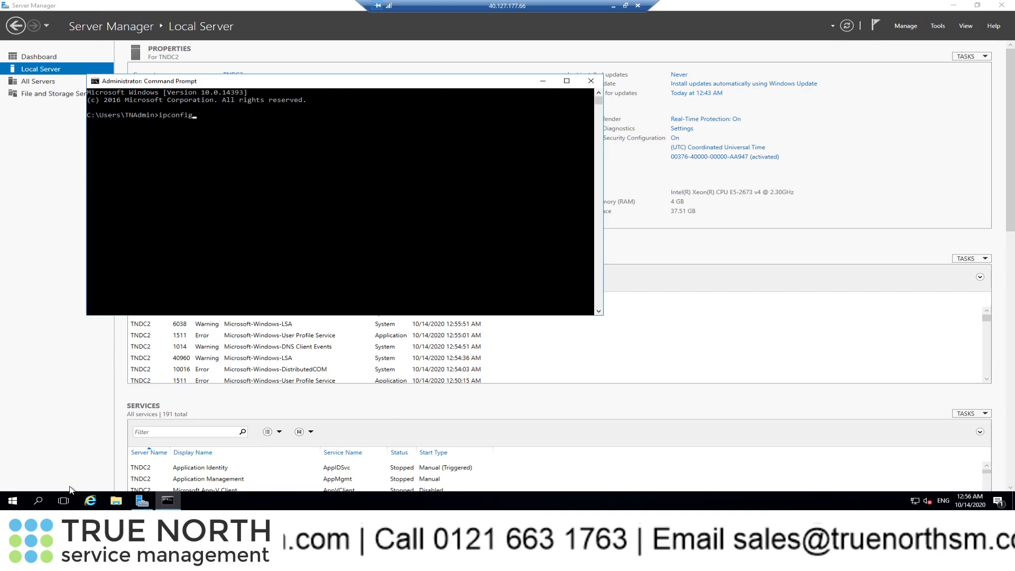
{"action": "type", "text": "/al"}
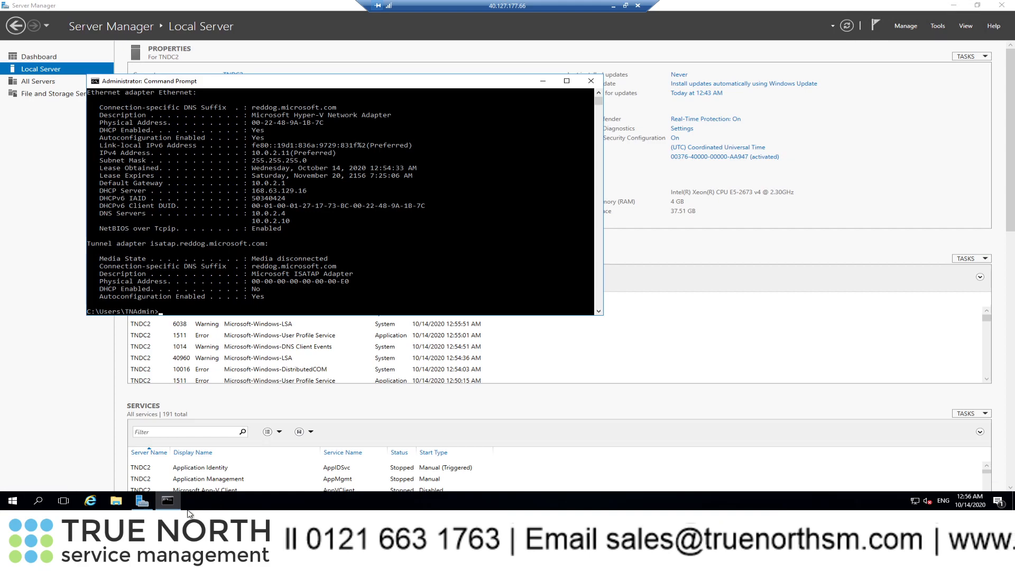
{"action": "mouse_move", "coordinate": [260, 445]}
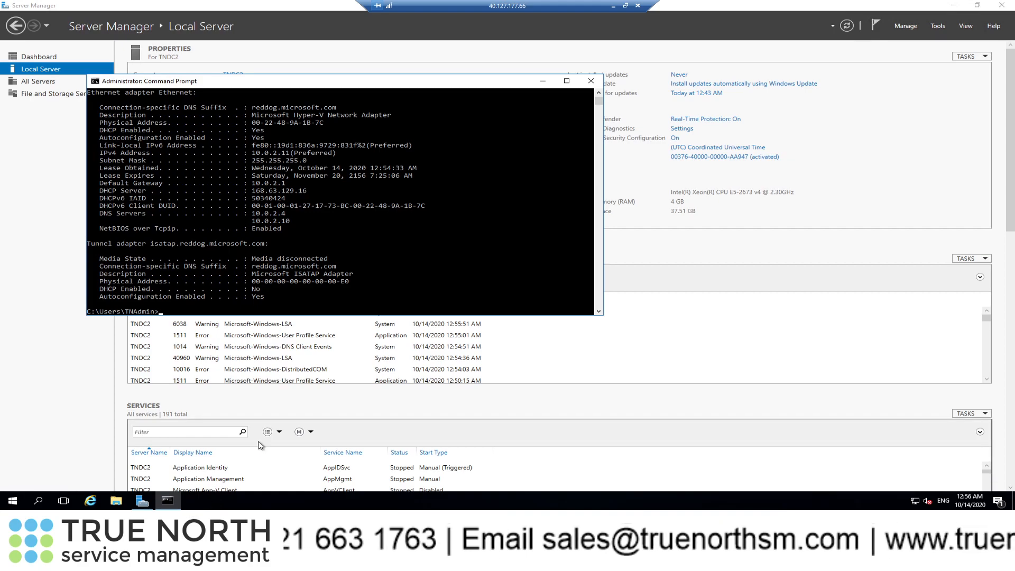